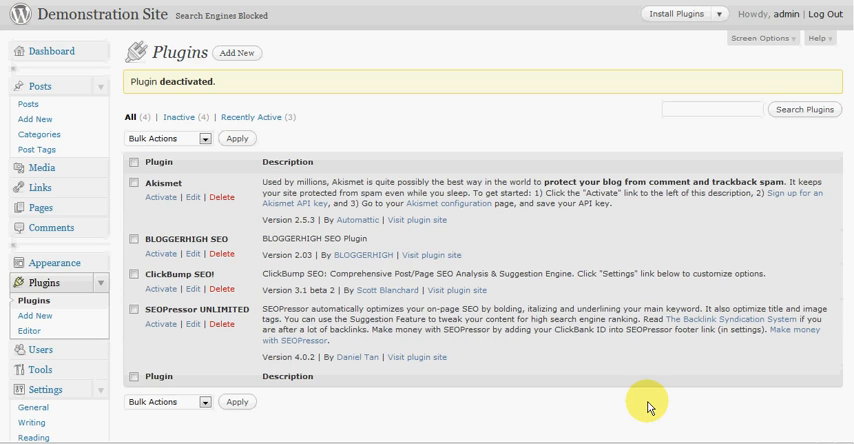
mouse_move(178, 349)
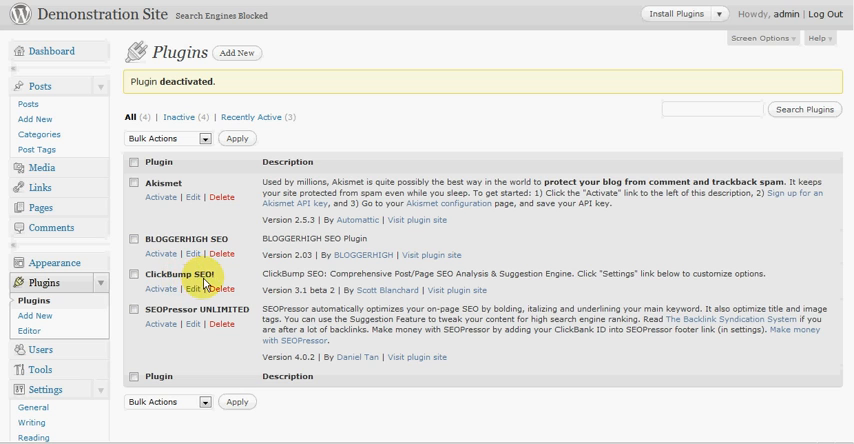
mouse_move(168, 362)
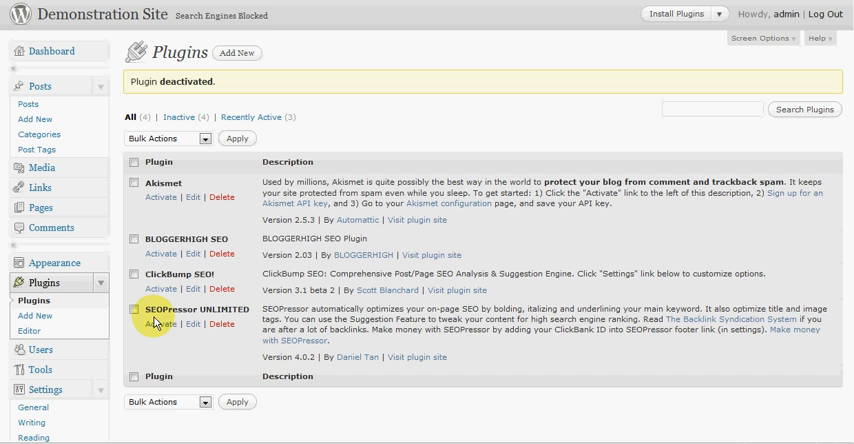
Activate SEOPressor UNLIMITED and scroll to its new SEOPressor admin menu
left_click(150, 324)
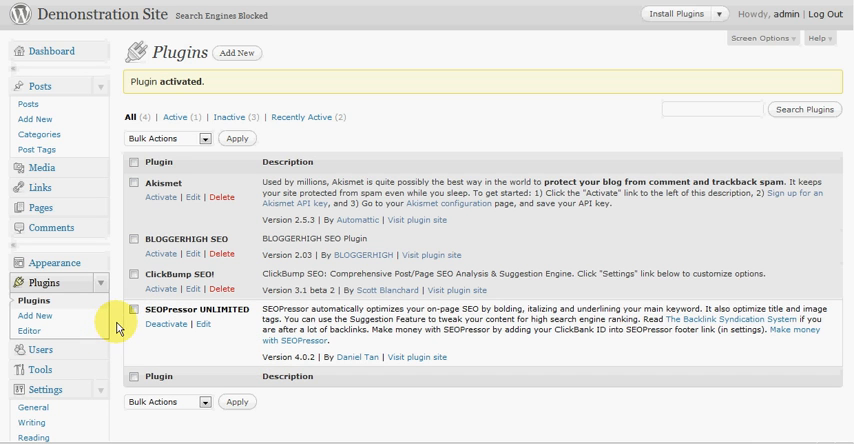
scroll("down", 3)
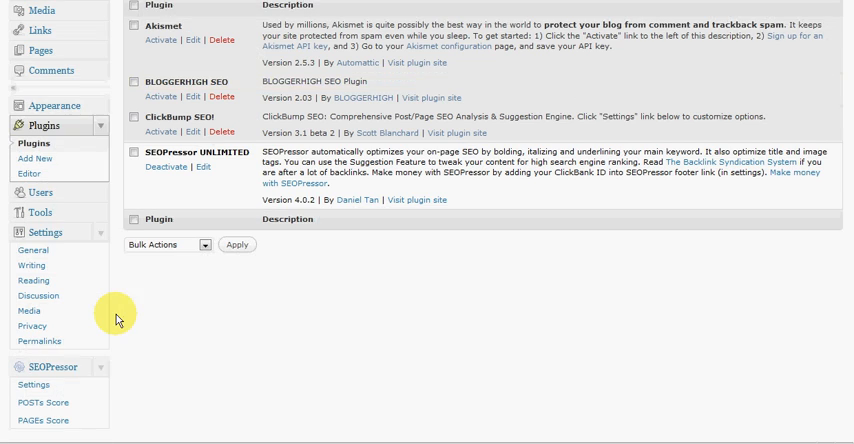
scroll("down", 3)
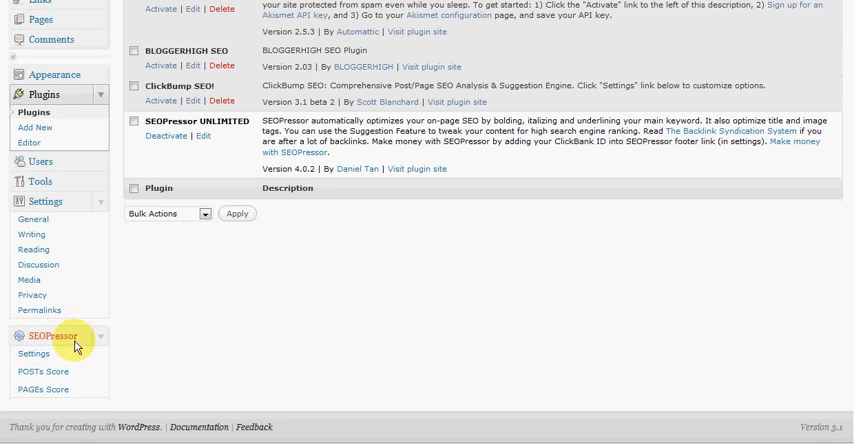
mouse_move(190, 353)
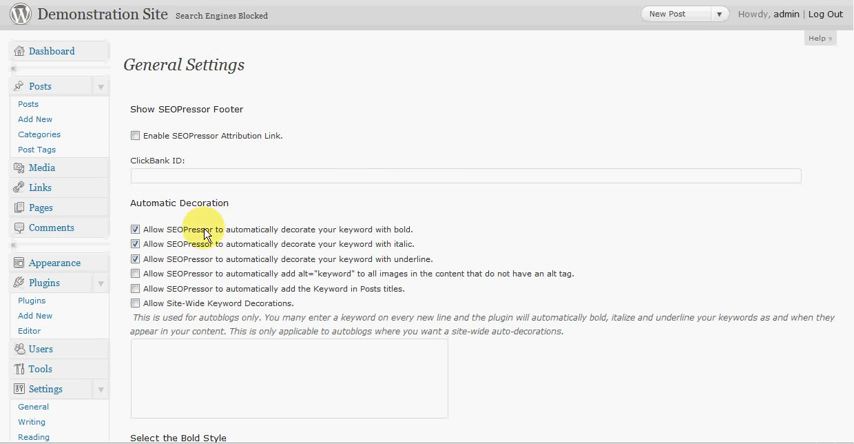
mouse_move(202, 235)
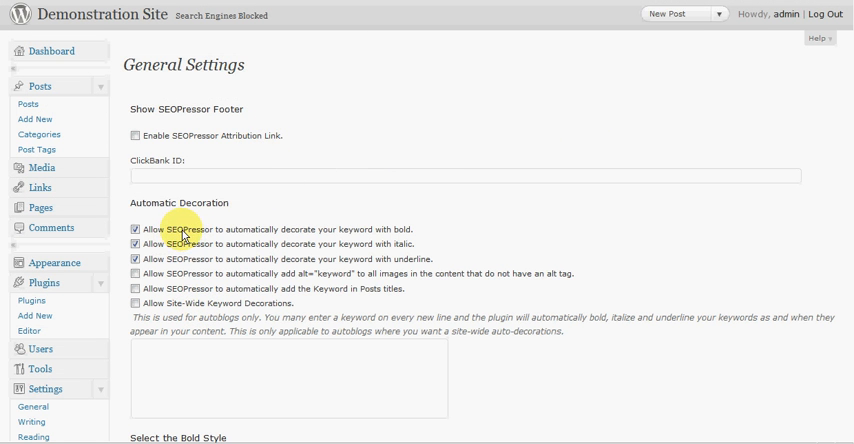
mouse_move(352, 240)
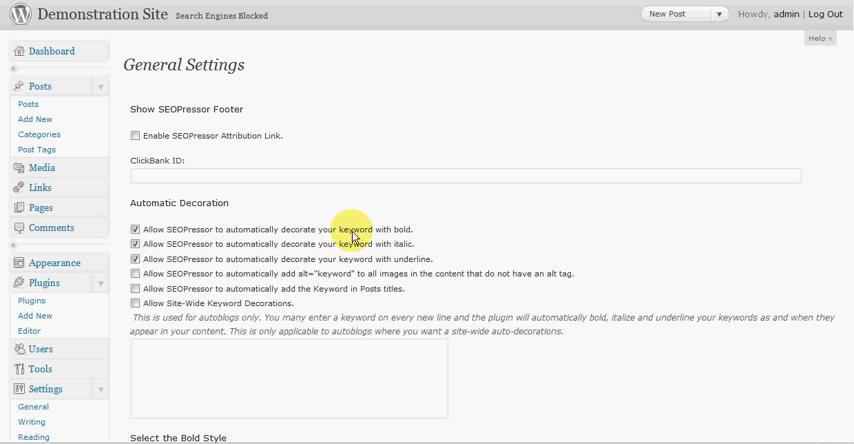
mouse_move(418, 230)
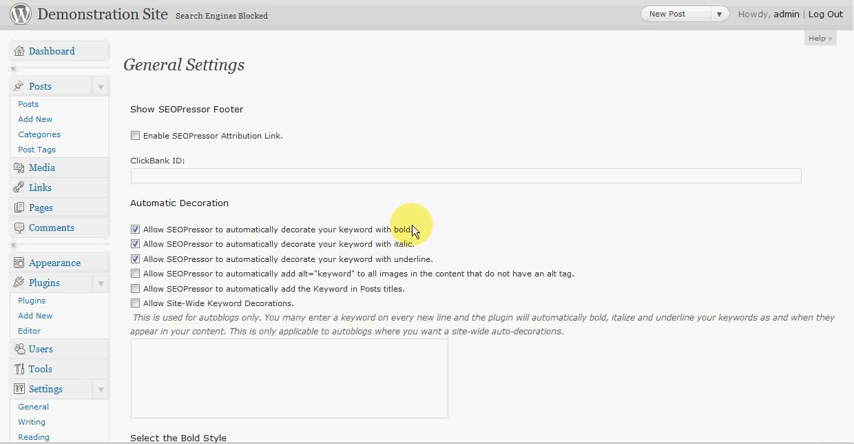
mouse_move(325, 297)
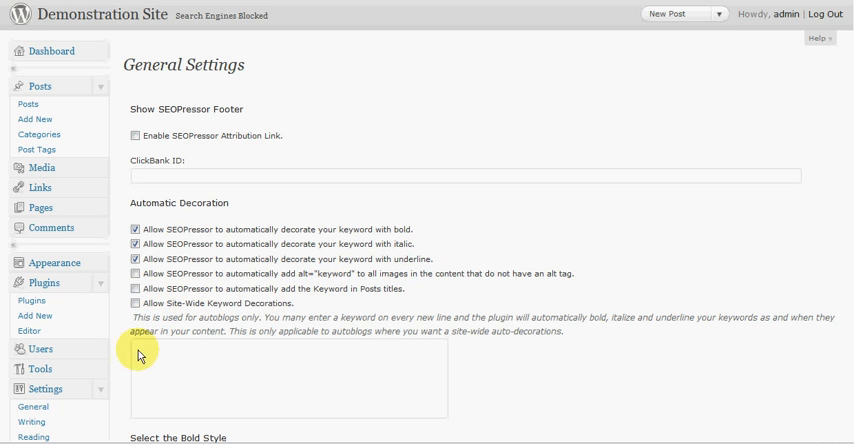
mouse_move(257, 350)
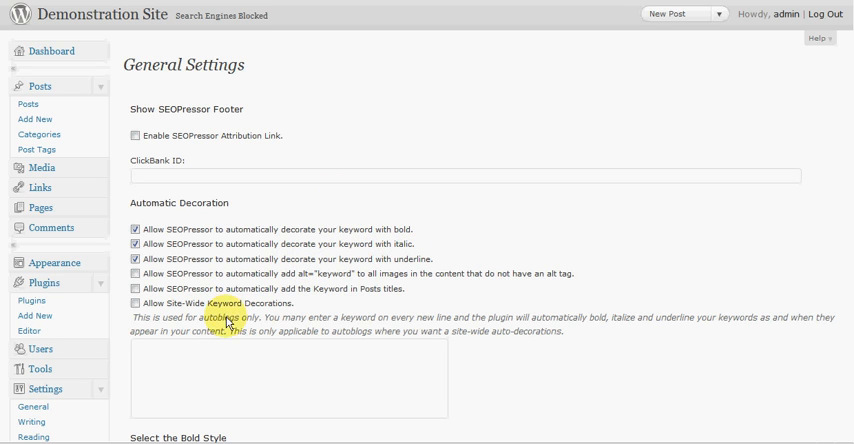
Scroll through the SEOPressor page to review its settings and post scores
scroll("down", 3)
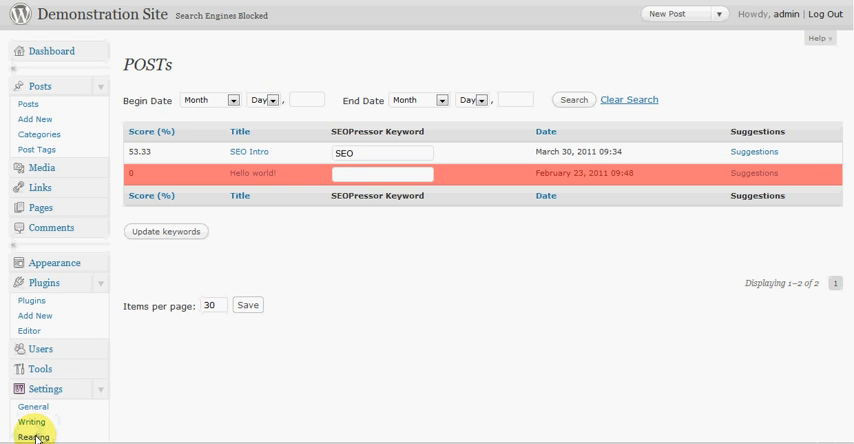
mouse_move(107, 308)
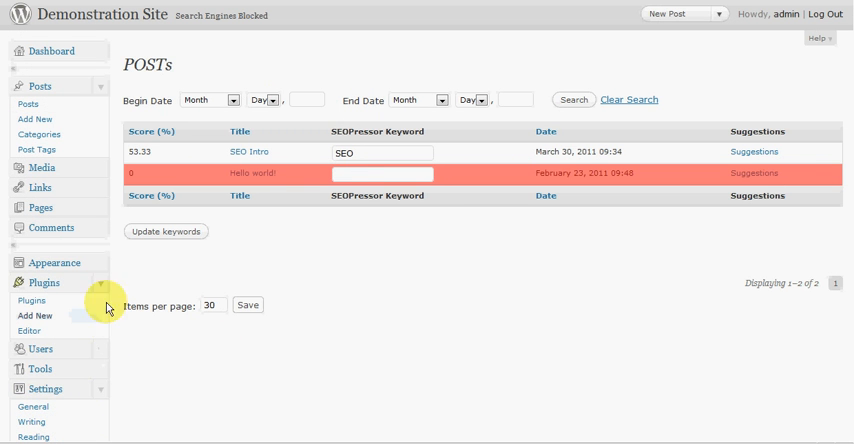
mouse_move(488, 149)
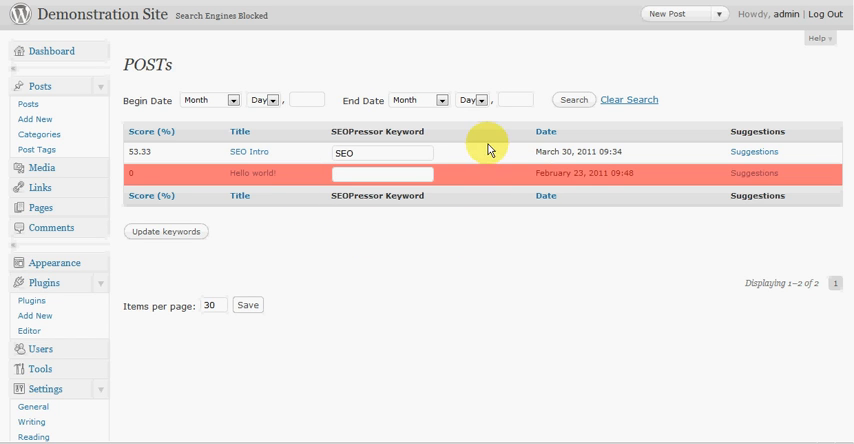
mouse_move(242, 160)
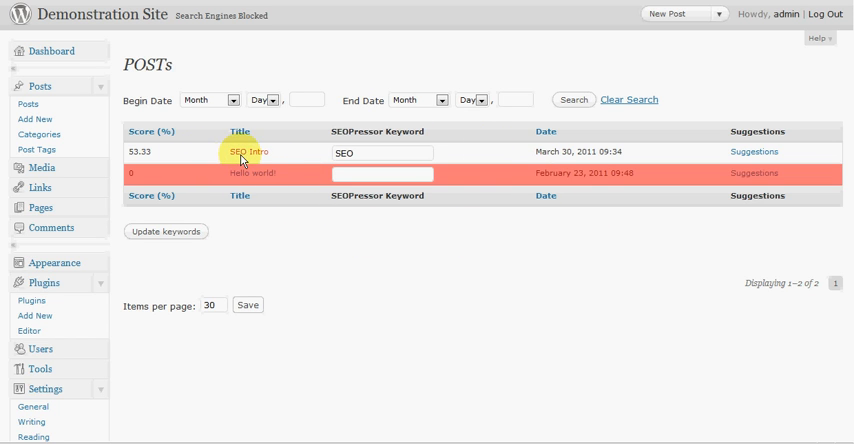
View the SEO Intro post (score 53.33) on the live site
left_click(247, 151)
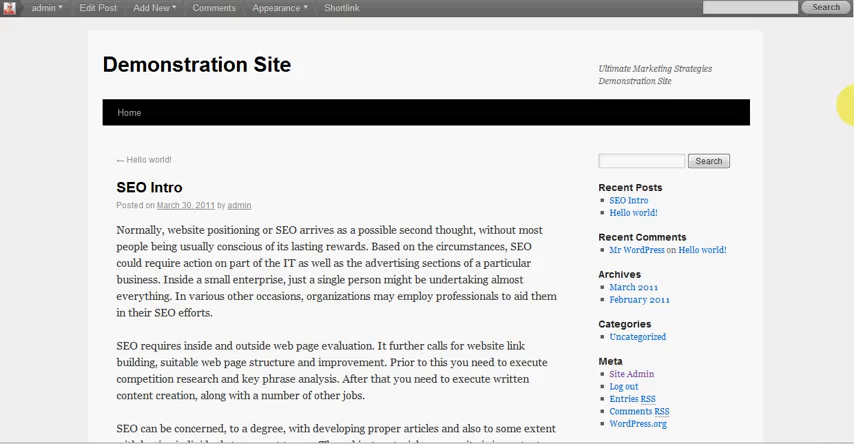
scroll("down", 3)
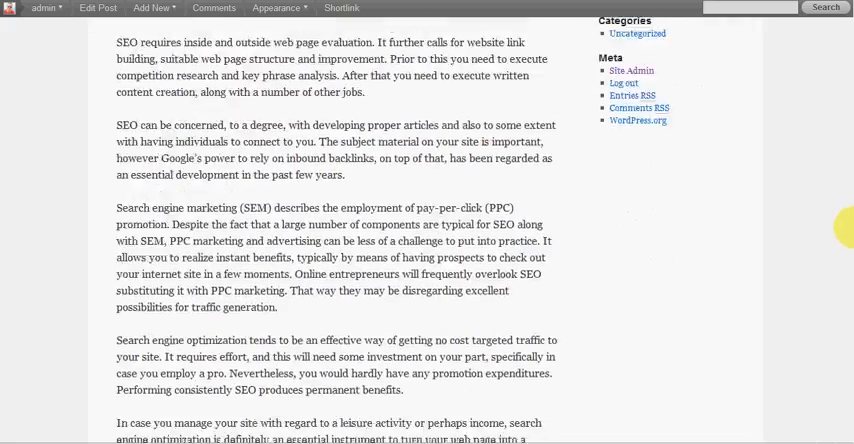
scroll("up", 3)
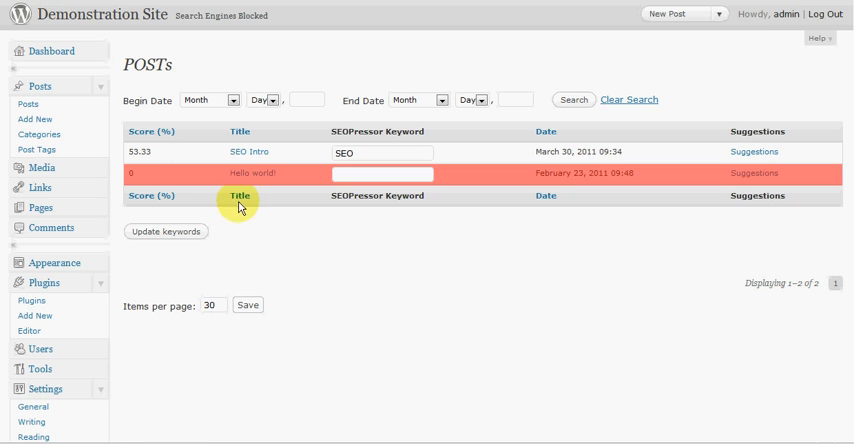
mouse_move(130, 163)
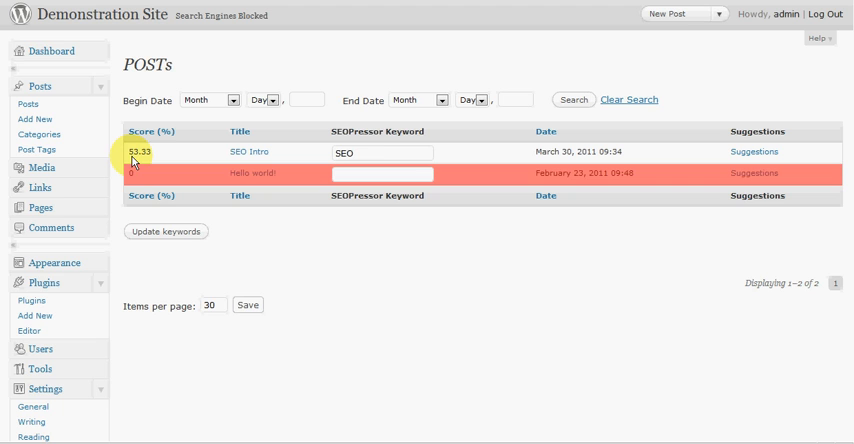
mouse_move(451, 112)
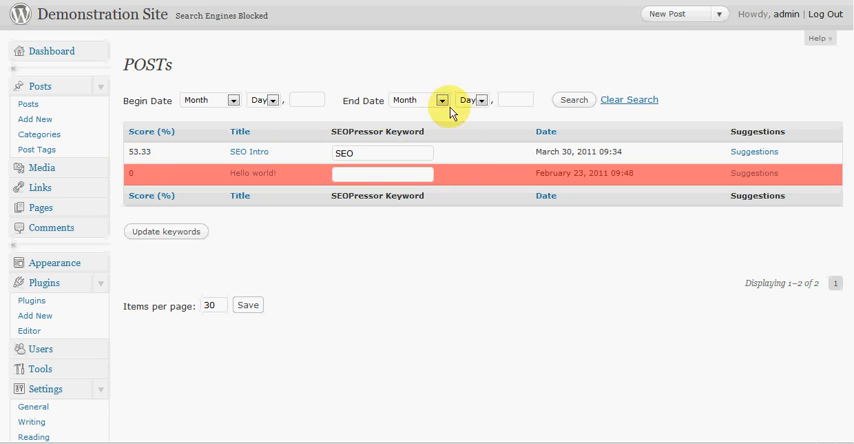
mouse_move(183, 146)
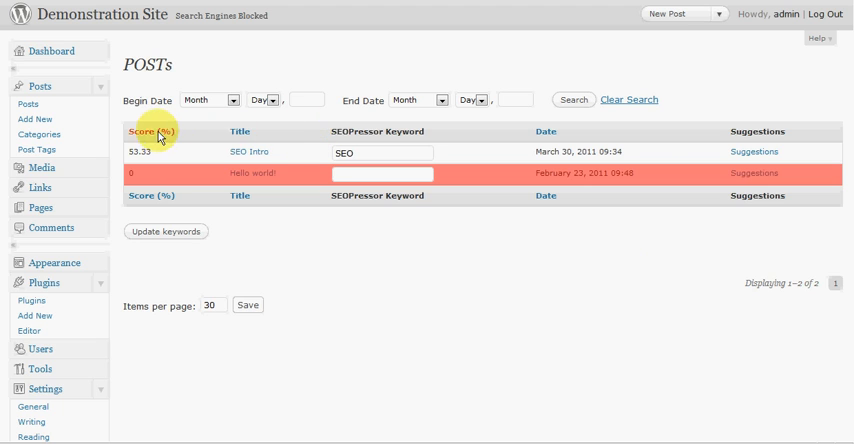
mouse_move(145, 133)
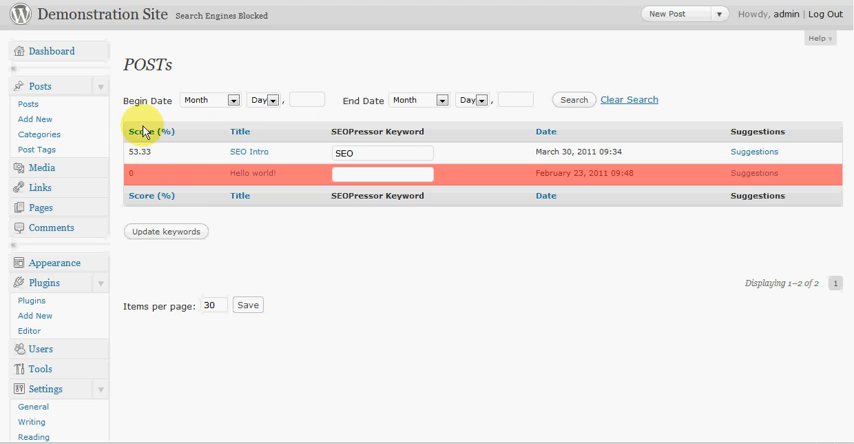
mouse_move(283, 137)
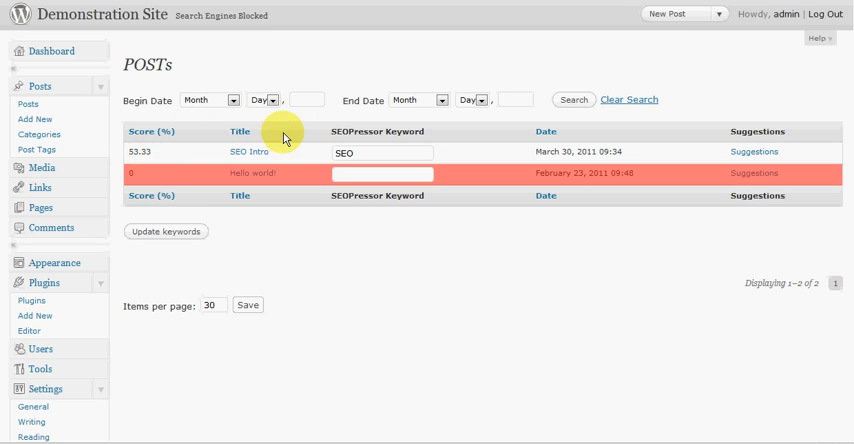
mouse_move(355, 125)
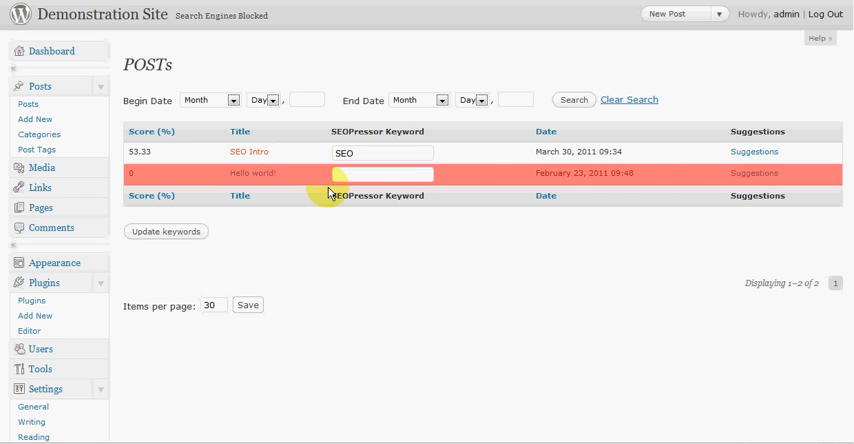
Edit SEO Intro and check its 53.33% SEOPressor score and 2.13% density
left_click(250, 152)
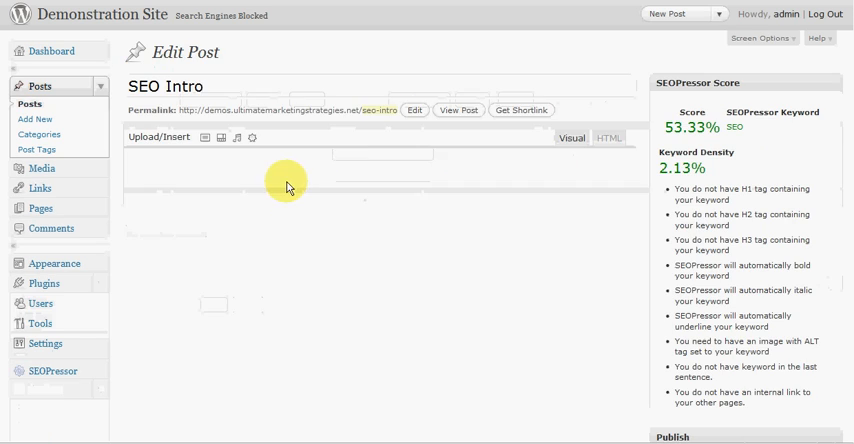
left_click(599, 138)
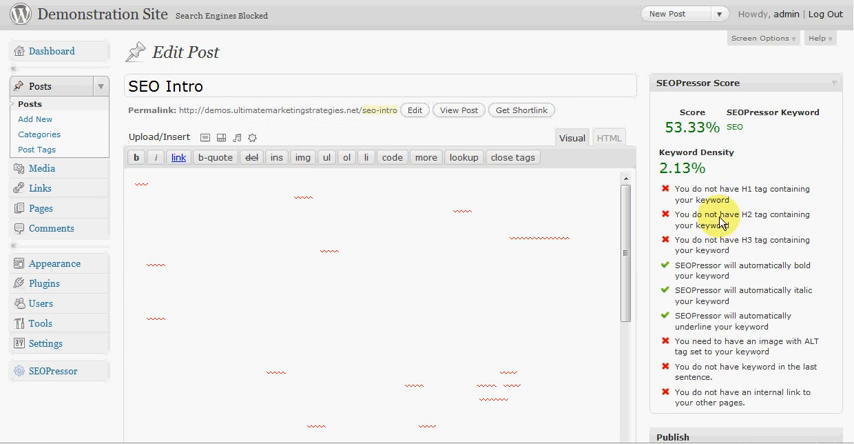
mouse_move(731, 227)
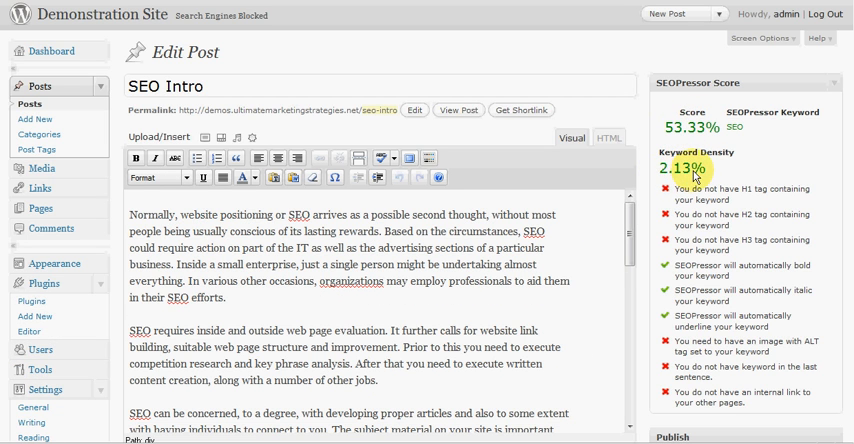
mouse_move(668, 185)
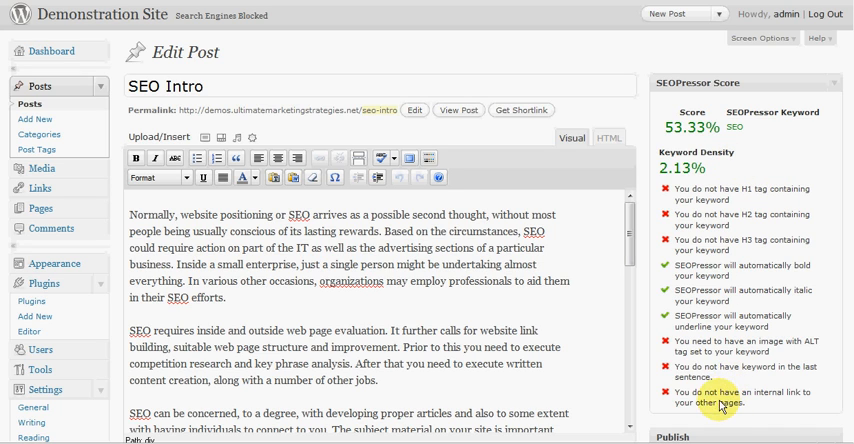
mouse_move(695, 220)
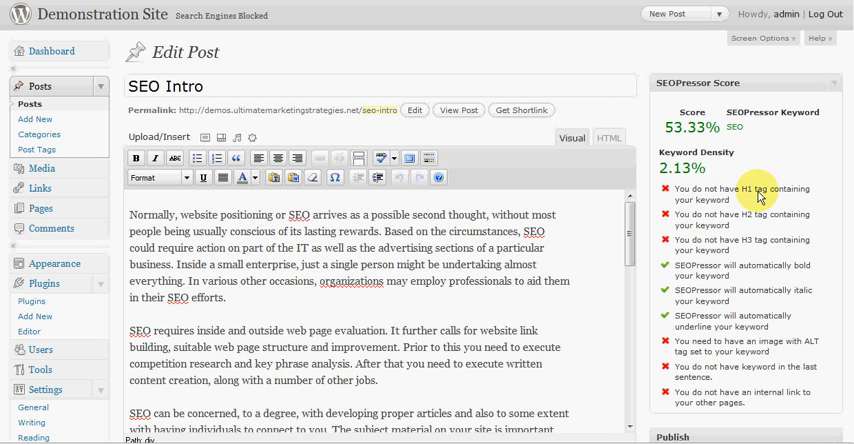
left_click(459, 110)
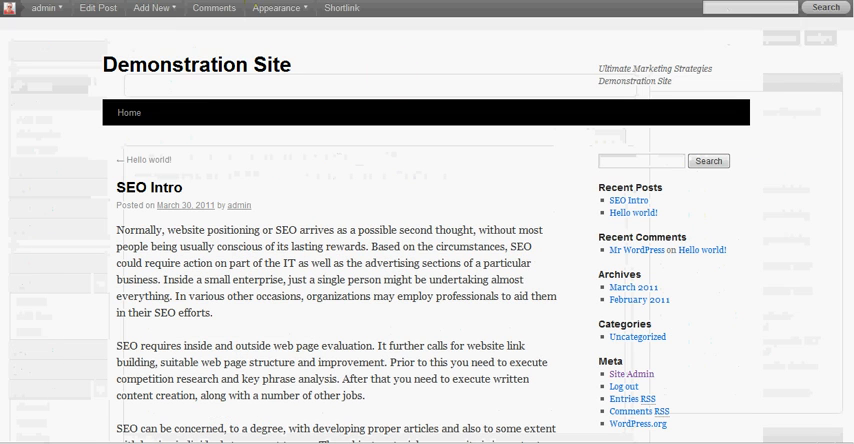
double_click(145, 187)
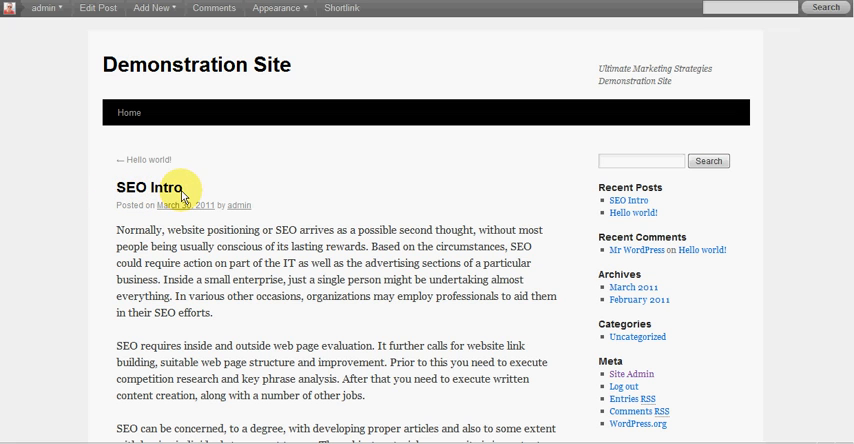
left_click(149, 8)
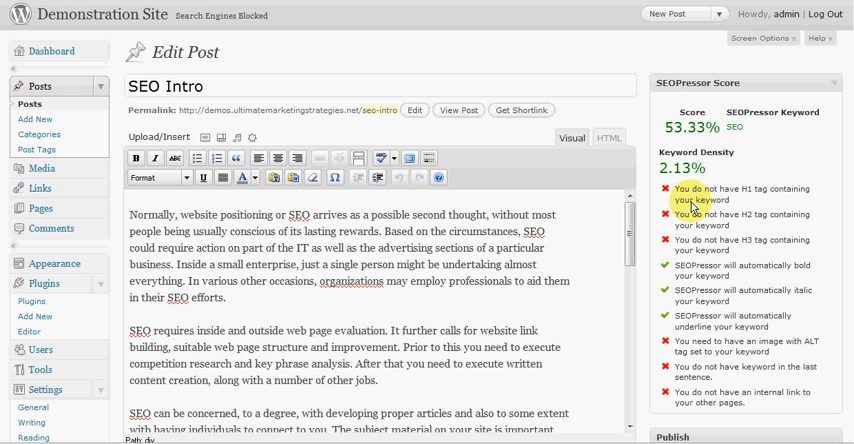
mouse_move(692, 135)
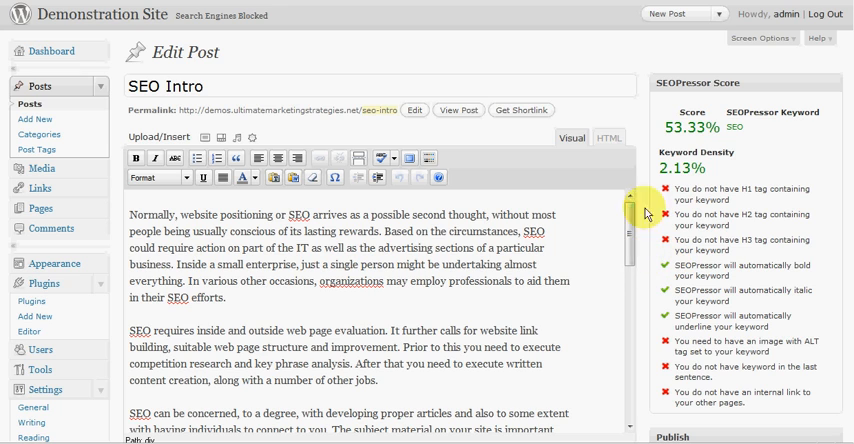
mouse_move(752, 200)
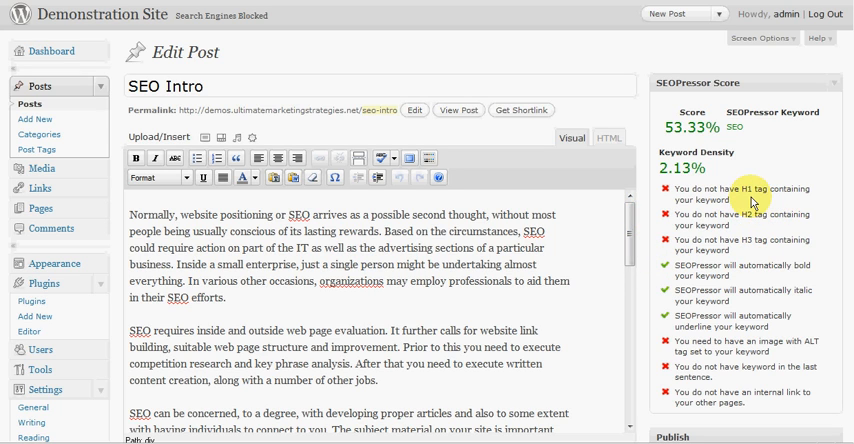
mouse_move(748, 213)
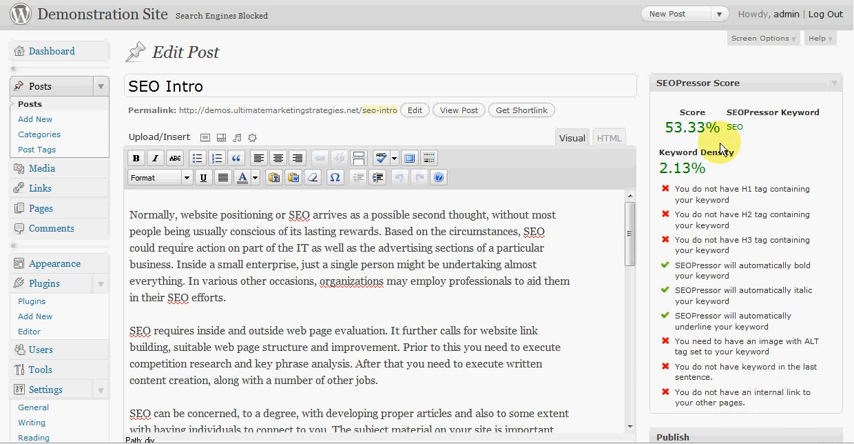
mouse_move(732, 308)
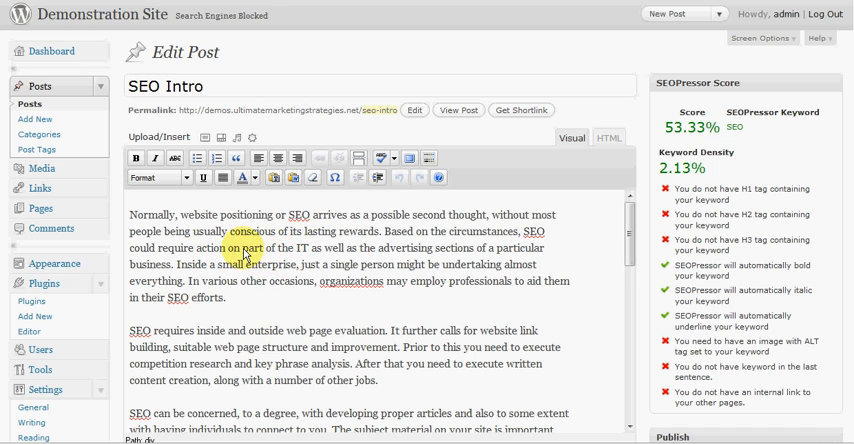
mouse_move(506, 322)
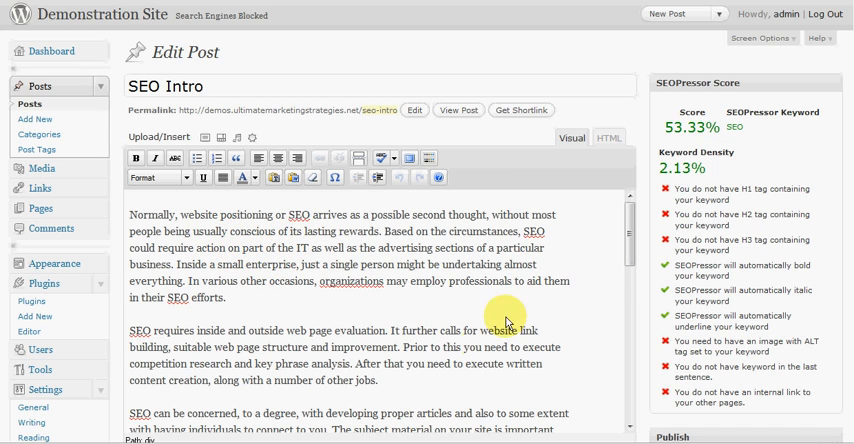
mouse_move(370, 294)
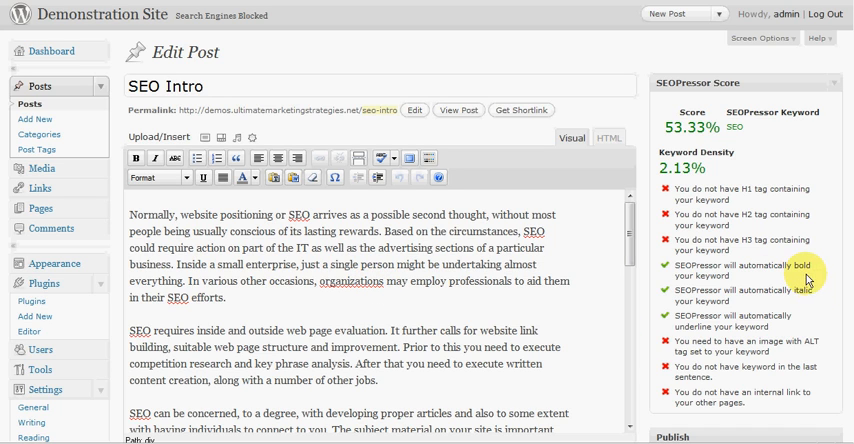
mouse_move(437, 288)
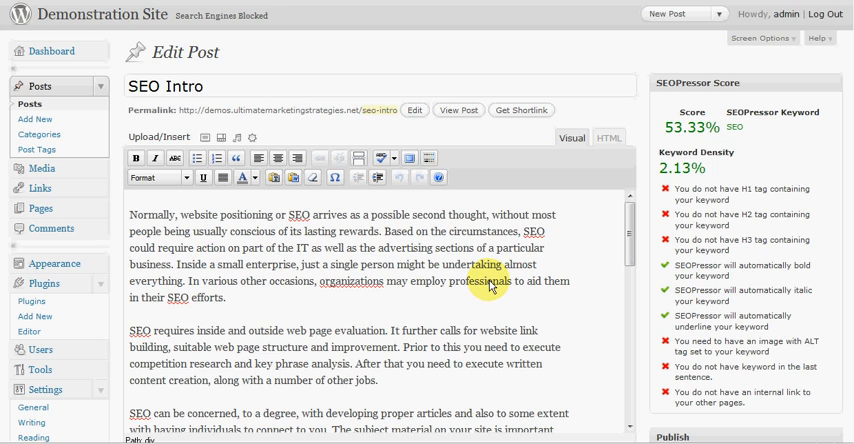
mouse_move(400, 325)
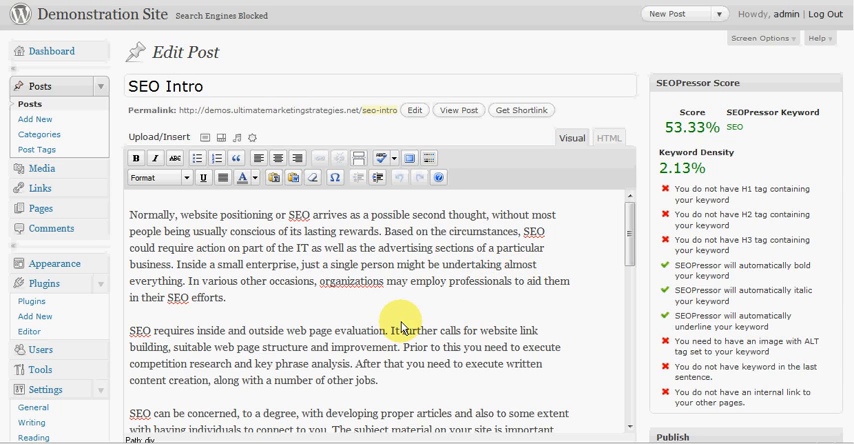
mouse_move(412, 307)
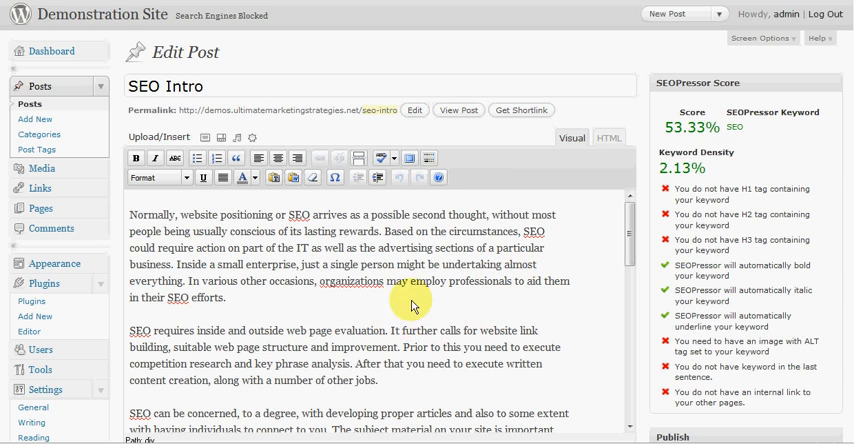
mouse_move(588, 298)
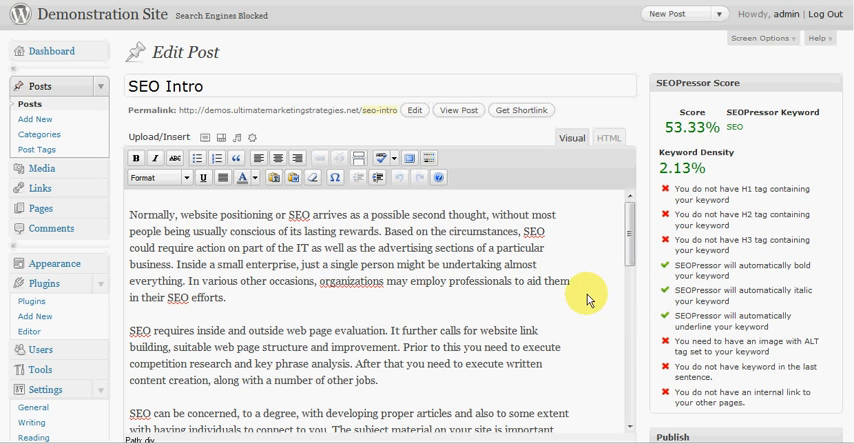
mouse_move(765, 315)
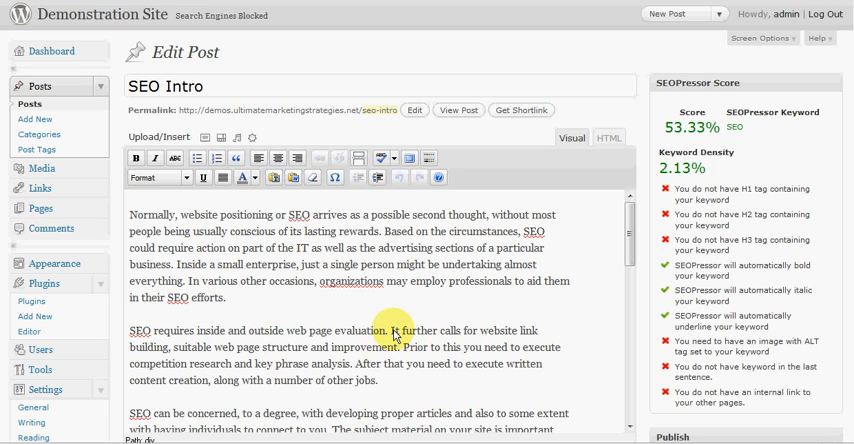
mouse_move(213, 312)
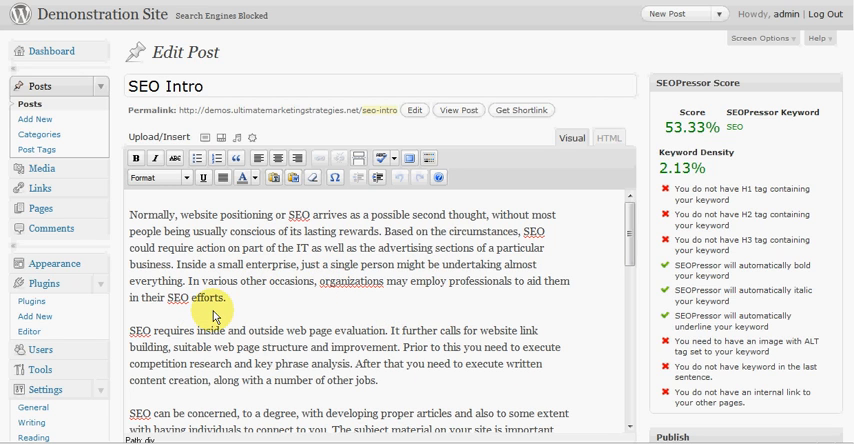
mouse_move(355, 295)
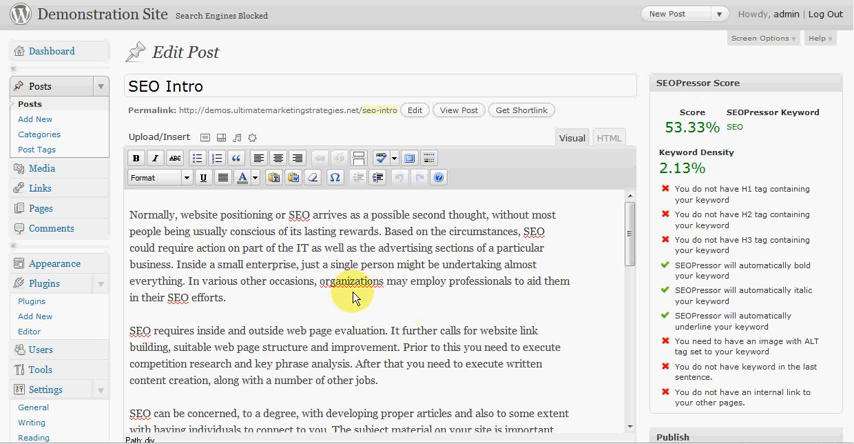
Go to the Installed Plugins list to deactivate SEOPressor UNLIMITED
left_click(42, 283)
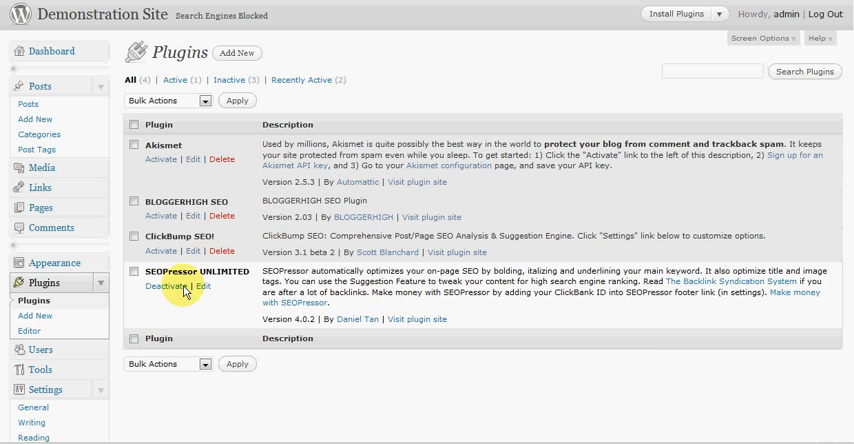
mouse_move(380, 311)
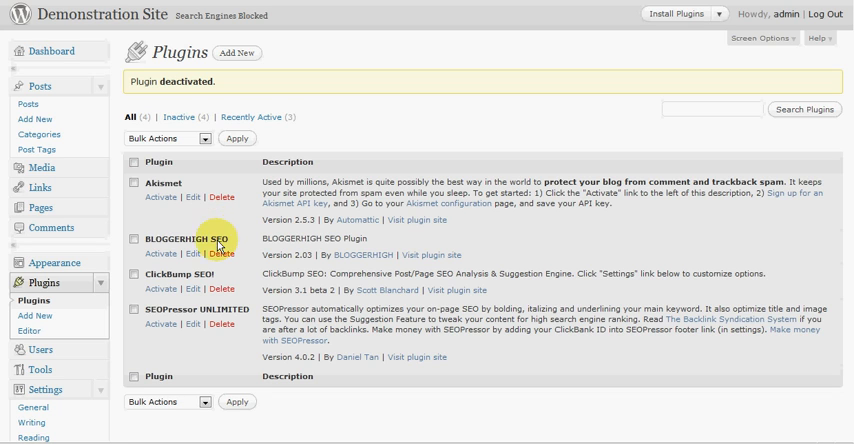
mouse_move(220, 232)
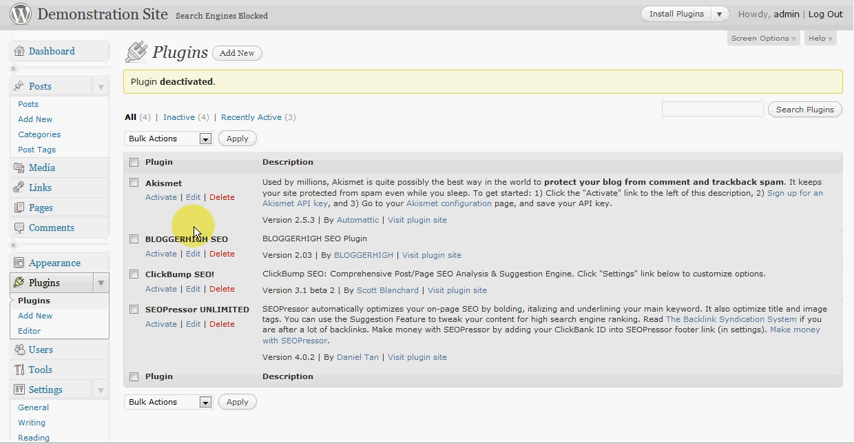
mouse_move(198, 248)
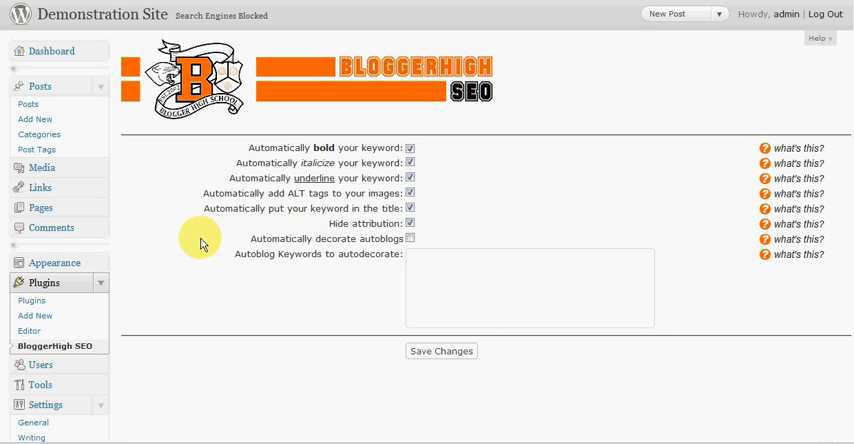
mouse_move(358, 148)
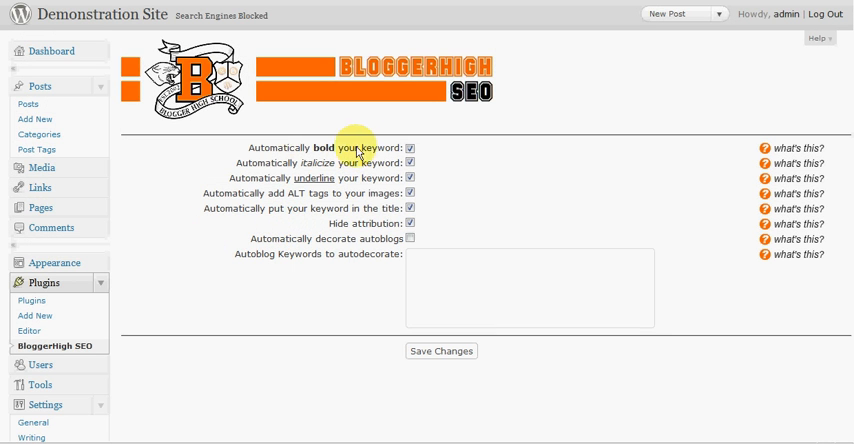
mouse_move(358, 245)
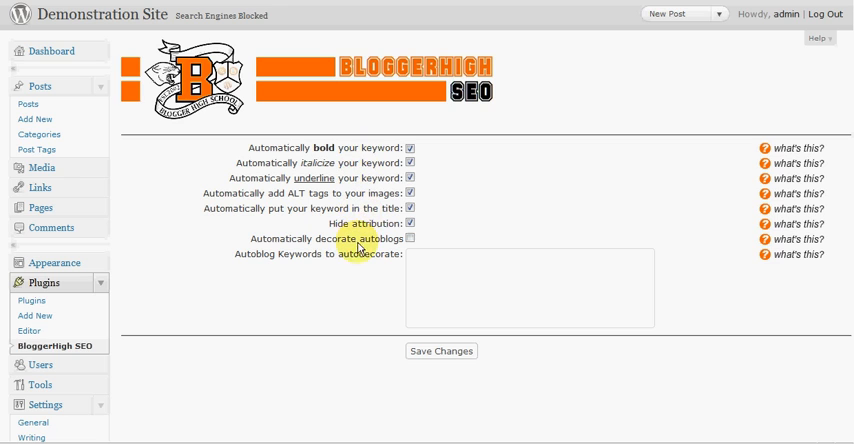
mouse_move(362, 193)
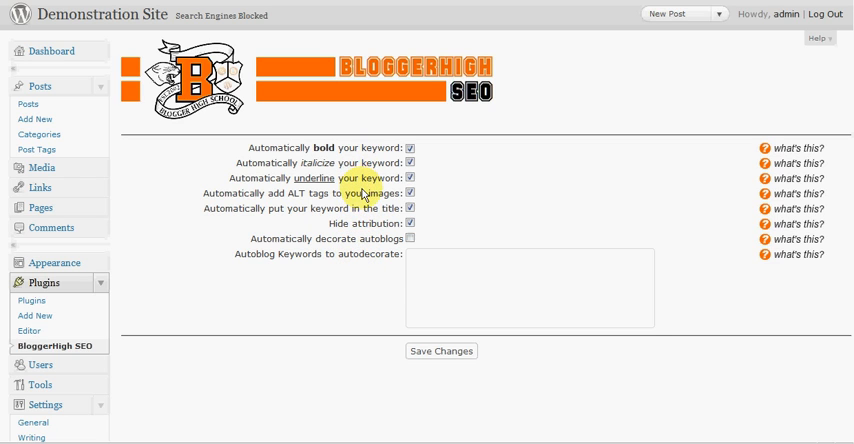
mouse_move(335, 240)
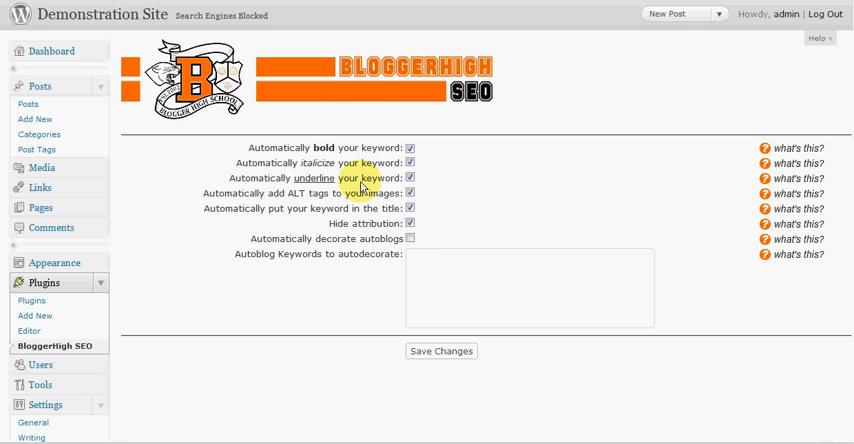
mouse_move(343, 257)
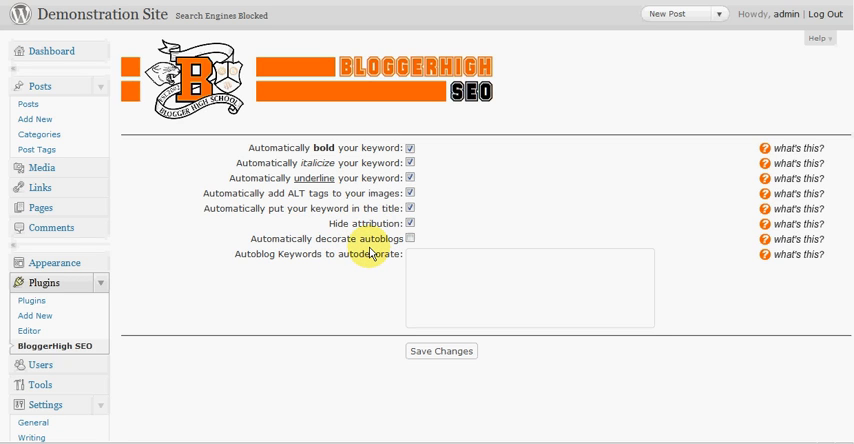
mouse_move(330, 331)
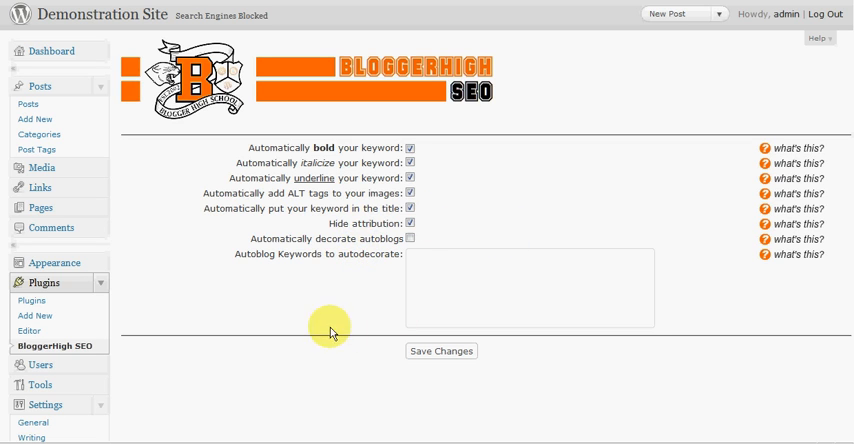
mouse_move(224, 282)
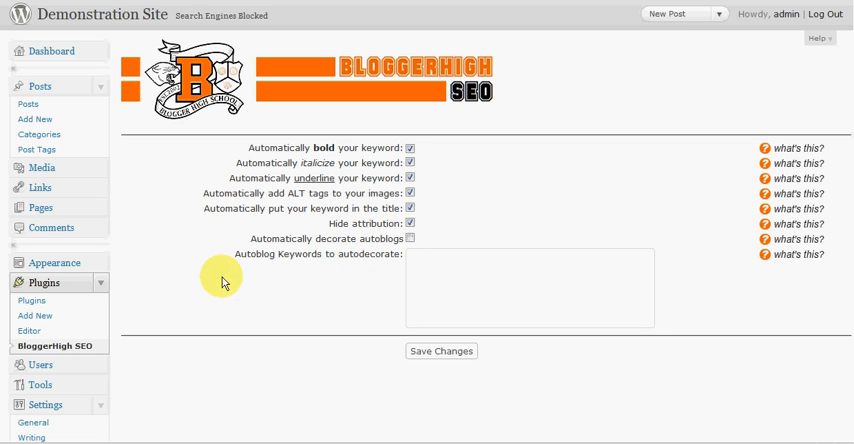
Scroll the BloggerHigh SEO settings to review auto bold, italic, underline and ALT options
scroll("down", 3)
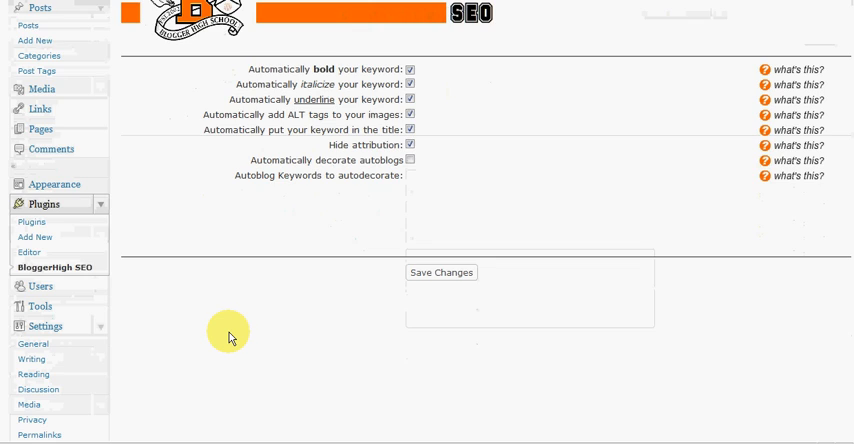
scroll("up", 3)
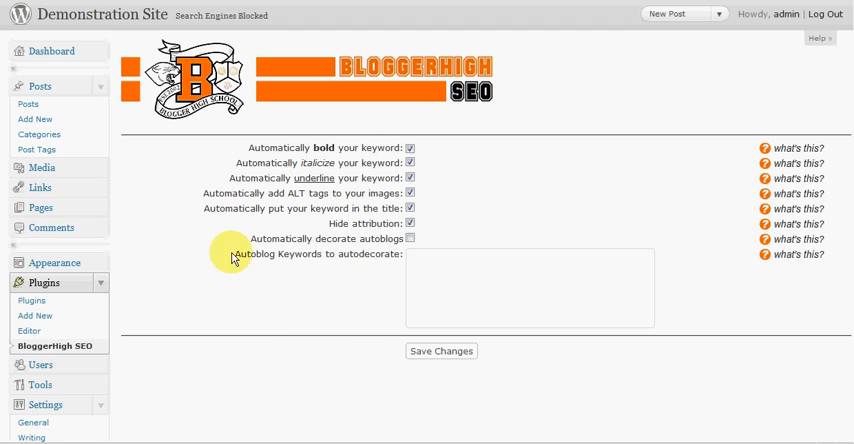
mouse_move(209, 190)
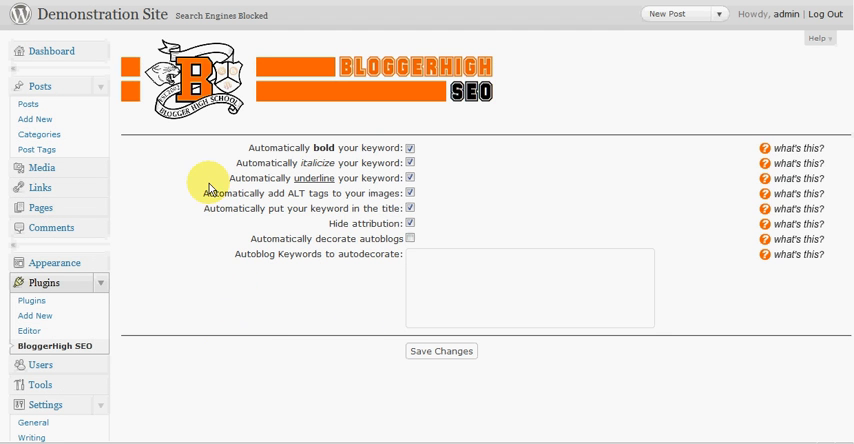
mouse_move(38, 104)
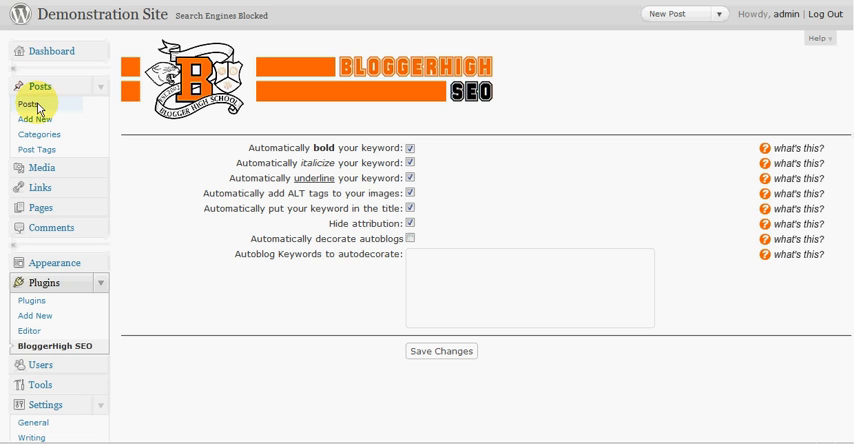
mouse_move(251, 147)
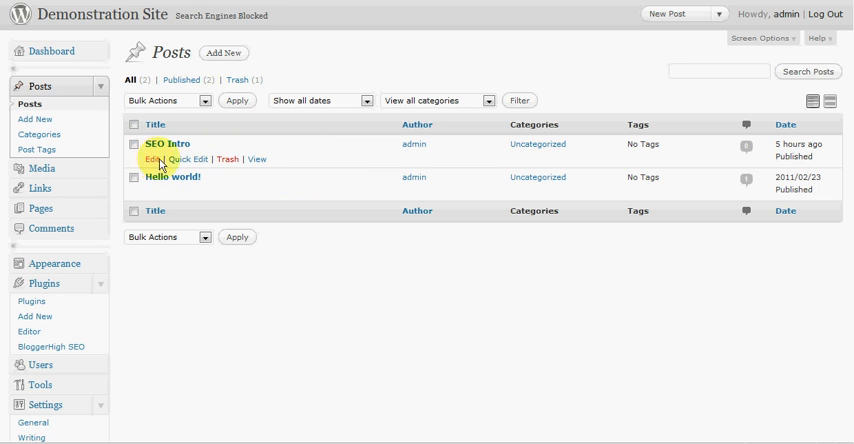
Click Edit on SEO Intro to see BloggerHigh SEO's 60.94% score
left_click(157, 159)
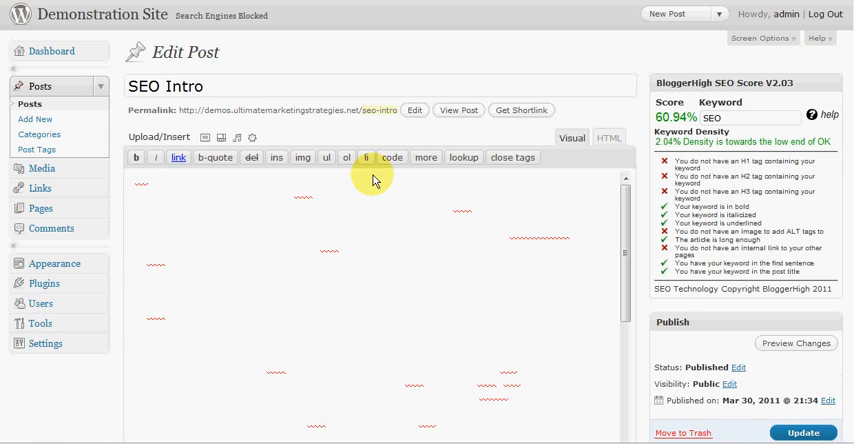
left_click(570, 138)
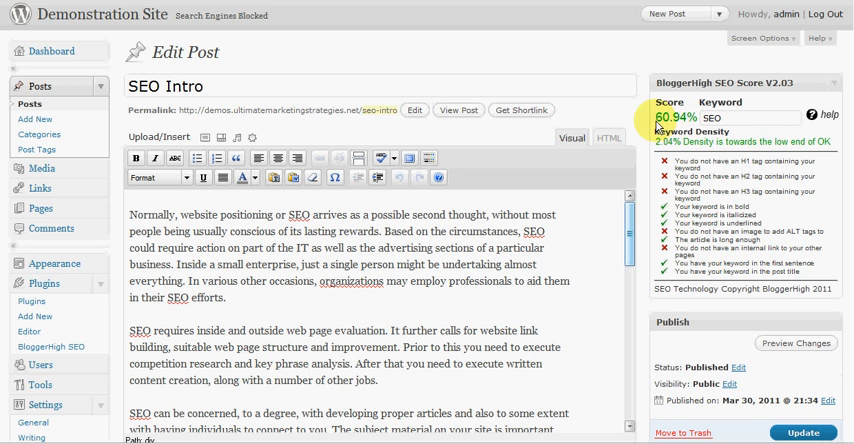
mouse_move(698, 122)
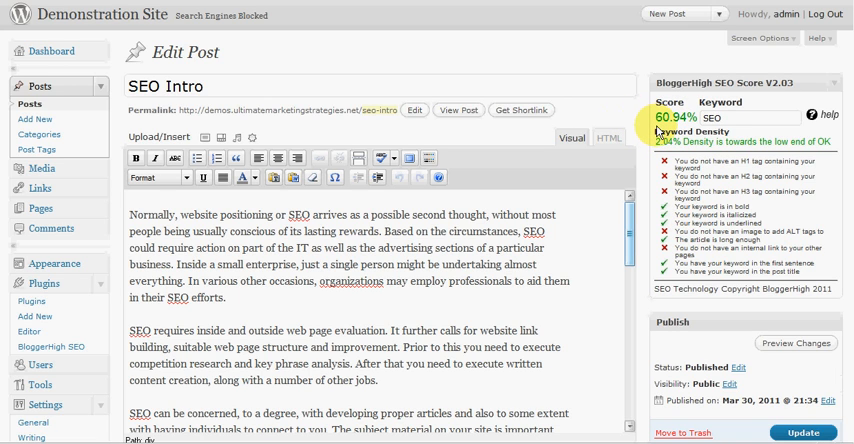
mouse_move(690, 125)
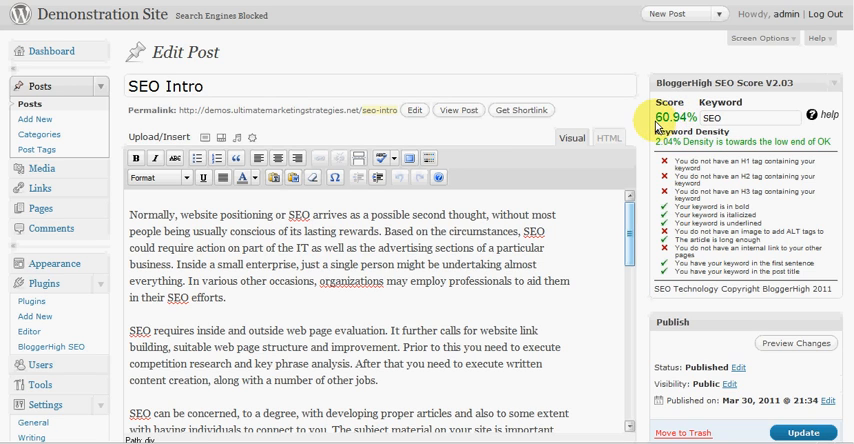
mouse_move(770, 188)
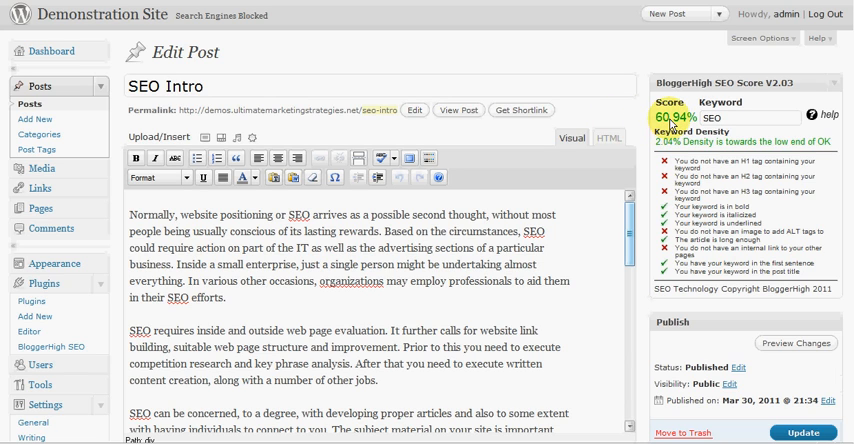
mouse_move(761, 202)
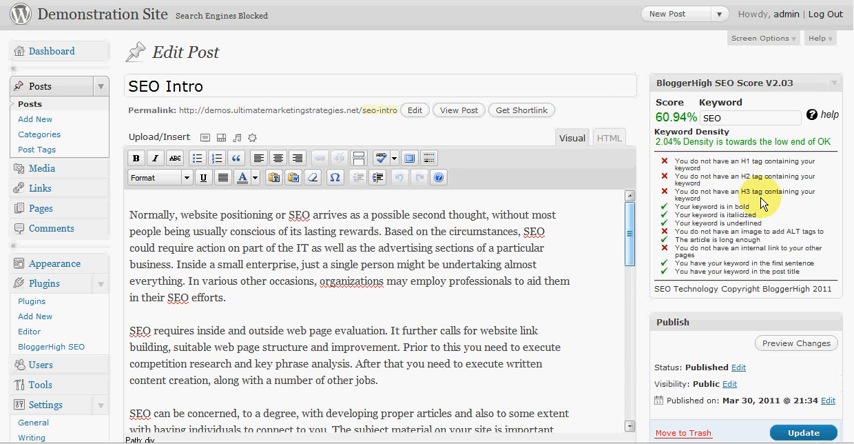
mouse_move(730, 252)
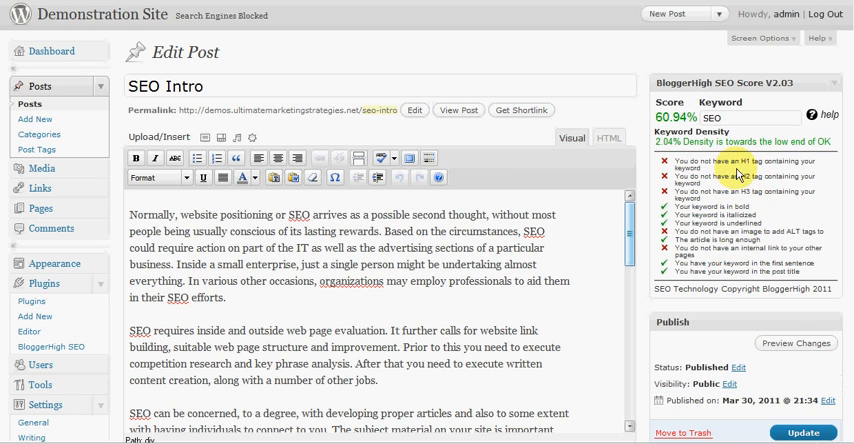
scroll("down", 3)
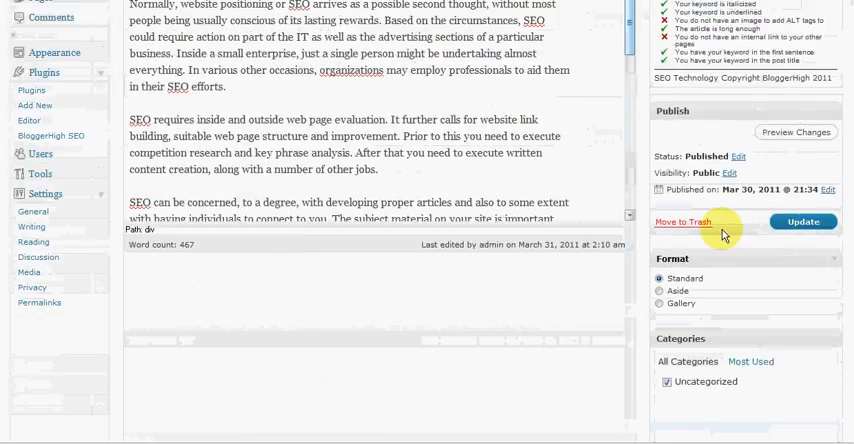
scroll("up", 3)
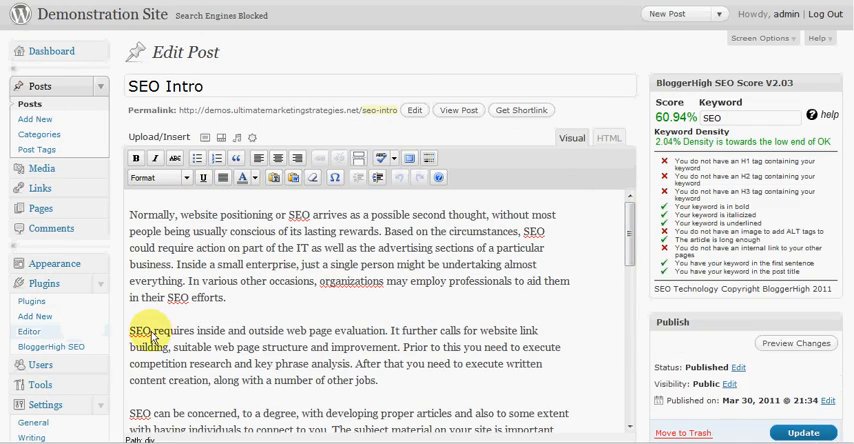
scroll("down", 3)
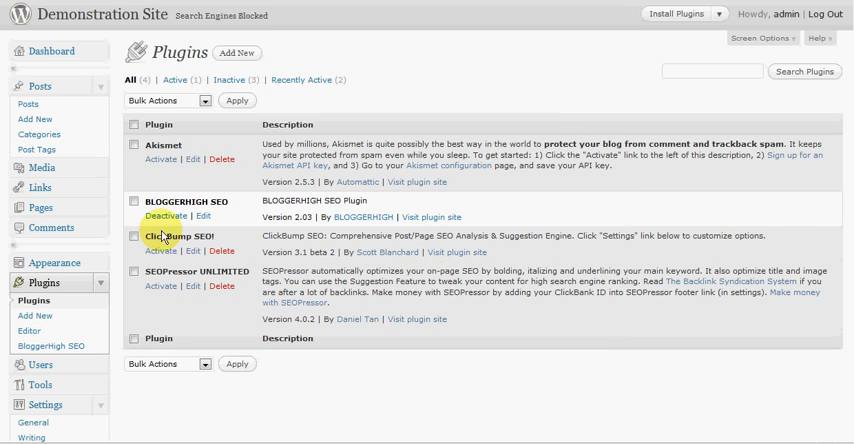
mouse_move(384, 198)
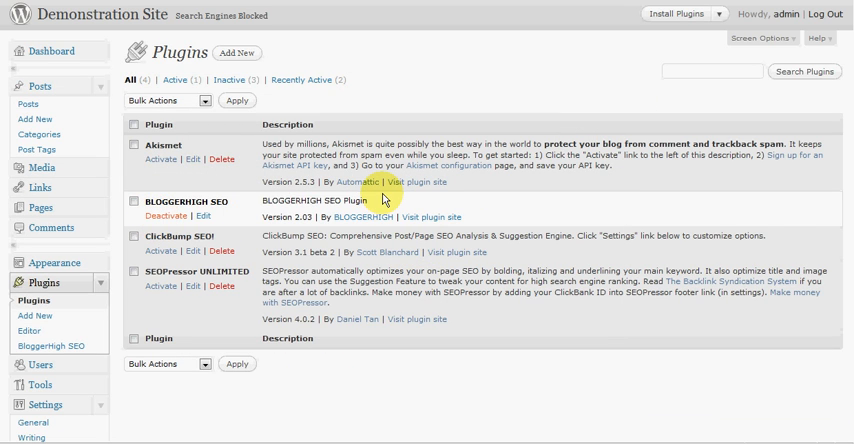
Deactivate BloggerHigh SEO, activate ClickBump SEO!, and scroll the Plugins page
left_click(161, 218)
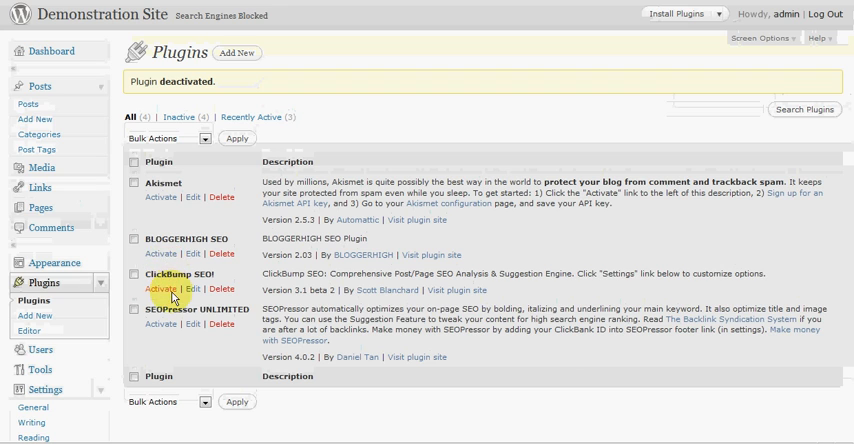
mouse_move(200, 298)
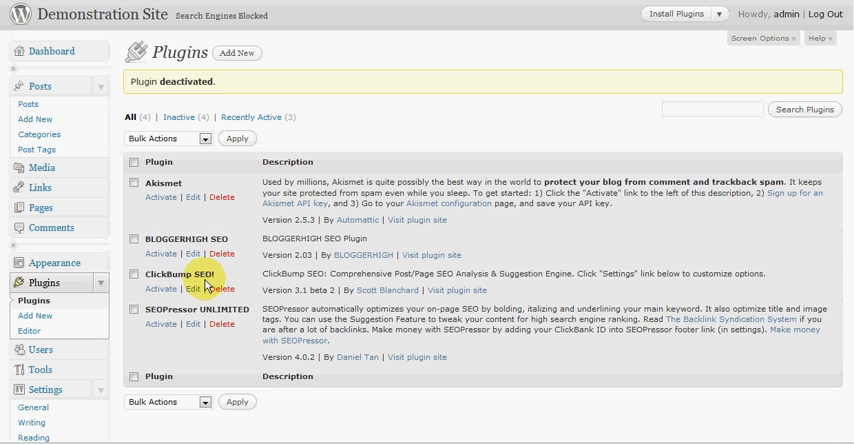
mouse_move(158, 294)
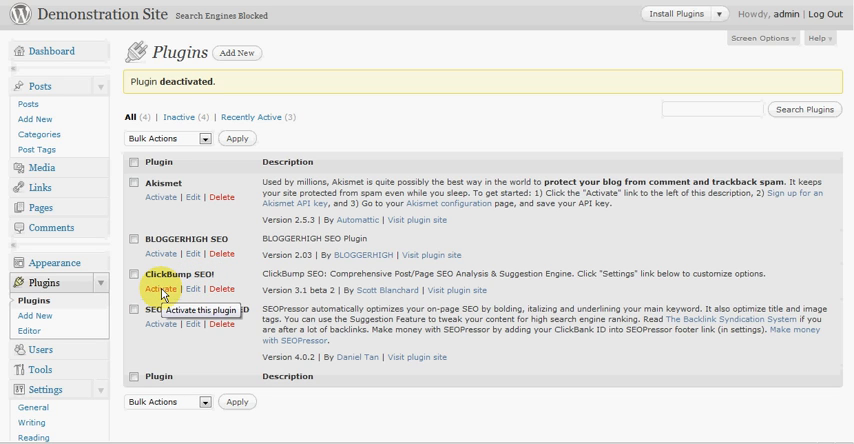
mouse_move(370, 253)
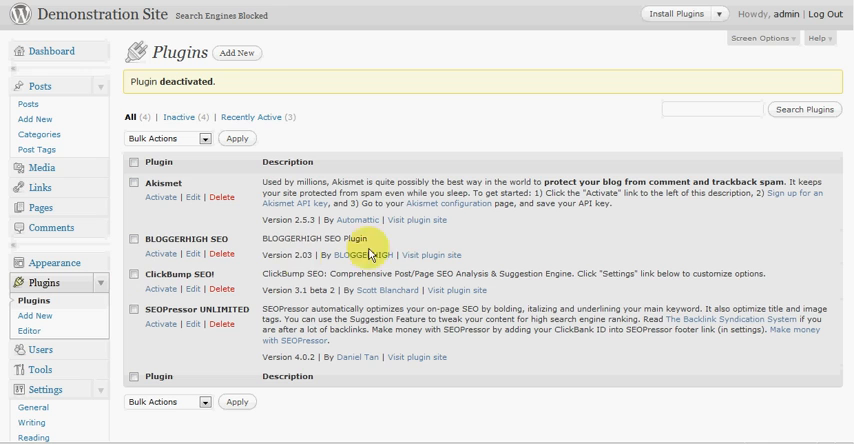
left_click(159, 293)
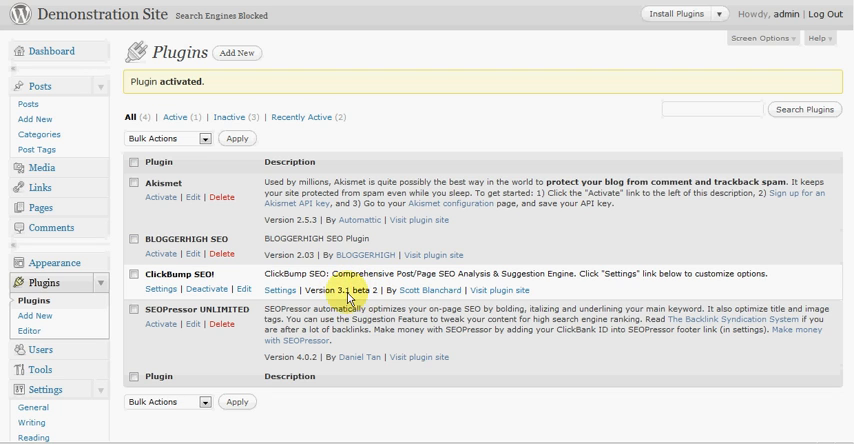
mouse_move(372, 296)
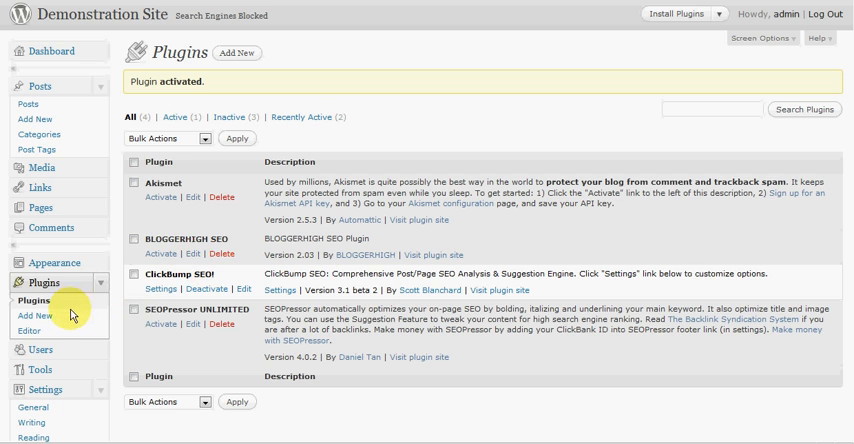
scroll("down", 3)
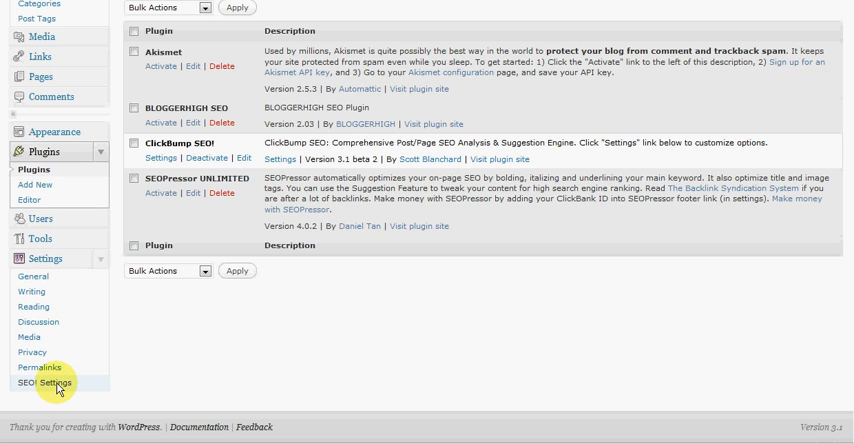
mouse_move(271, 308)
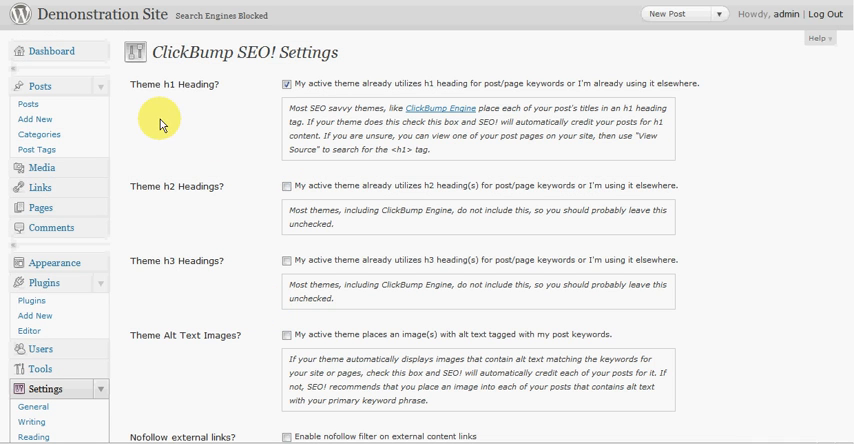
mouse_move(145, 102)
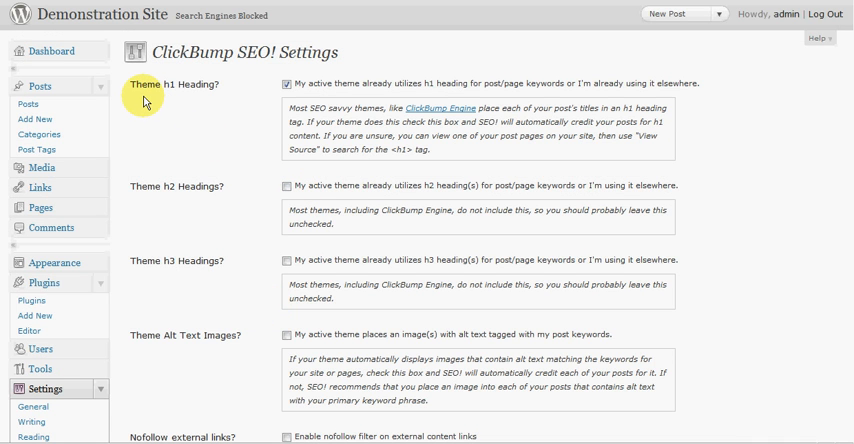
mouse_move(168, 99)
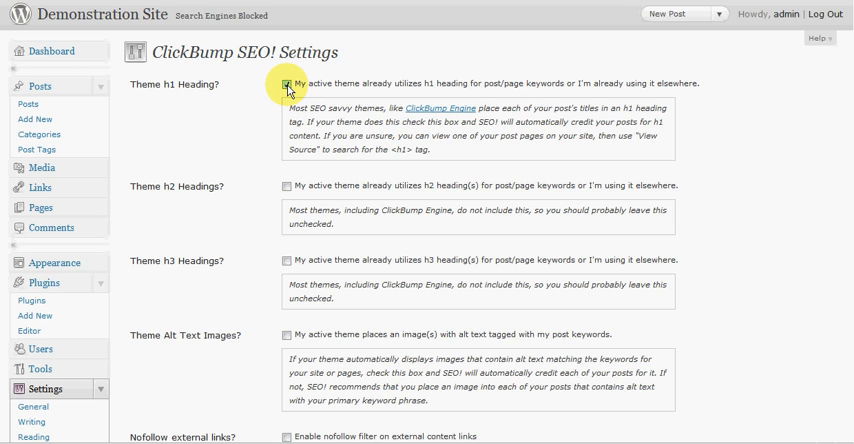
mouse_move(268, 64)
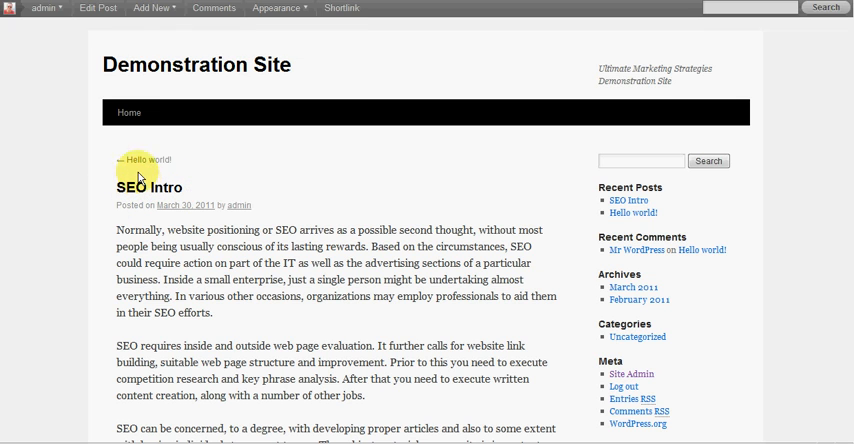
left_click(150, 8)
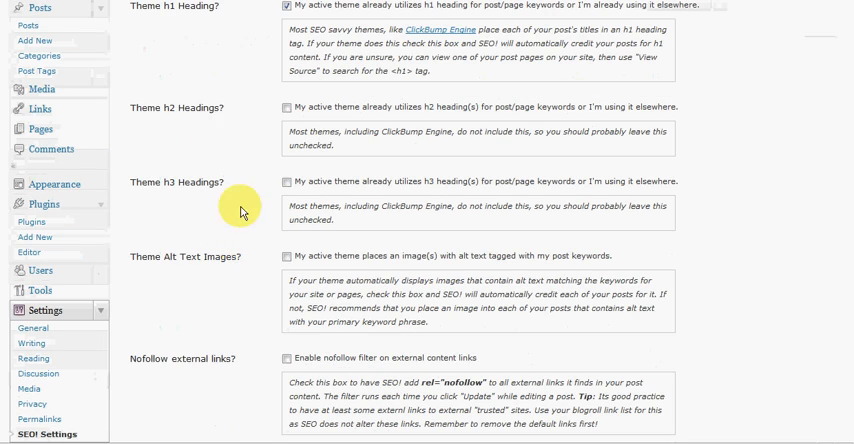
mouse_move(227, 137)
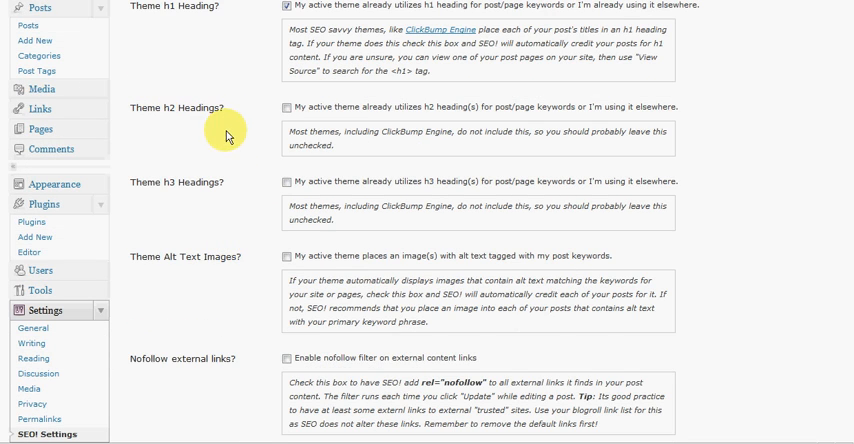
mouse_move(242, 280)
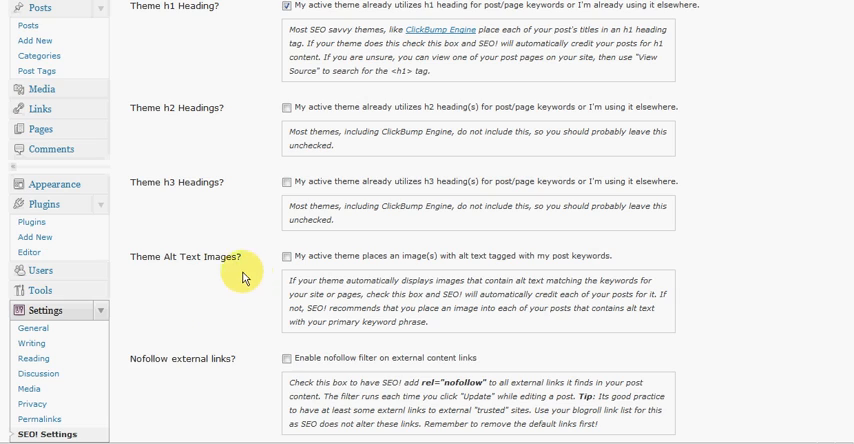
scroll("down", 3)
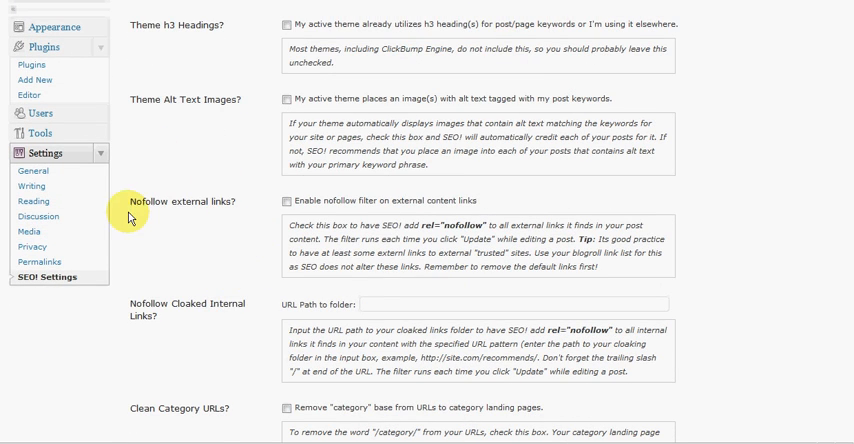
mouse_move(210, 240)
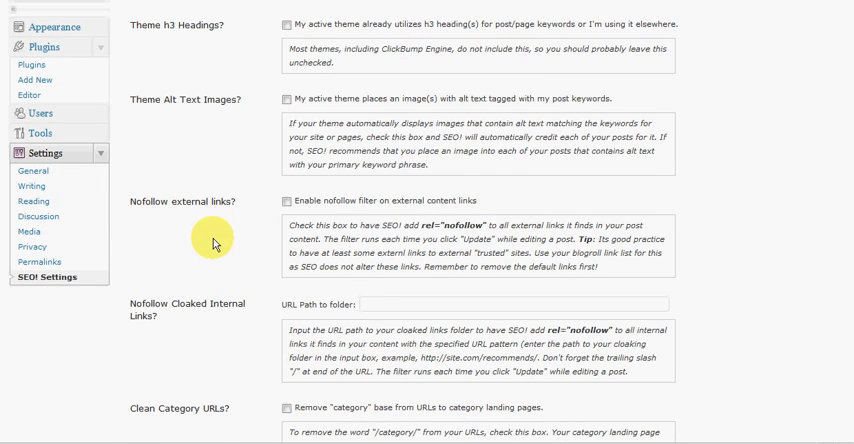
scroll("down", 3)
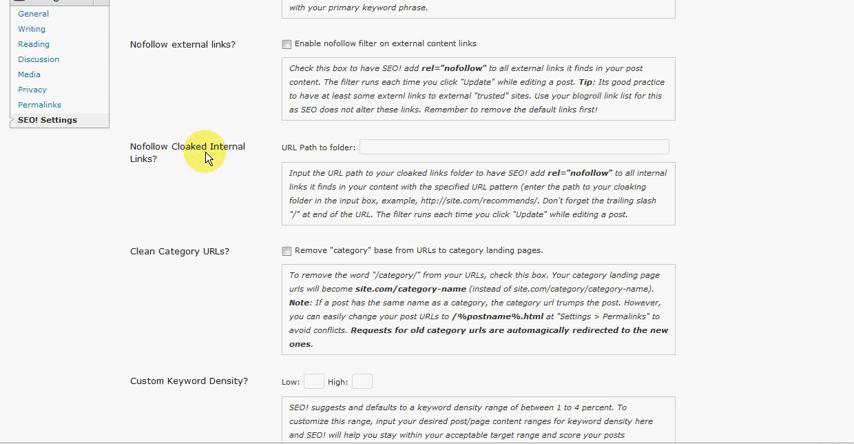
scroll("down", 3)
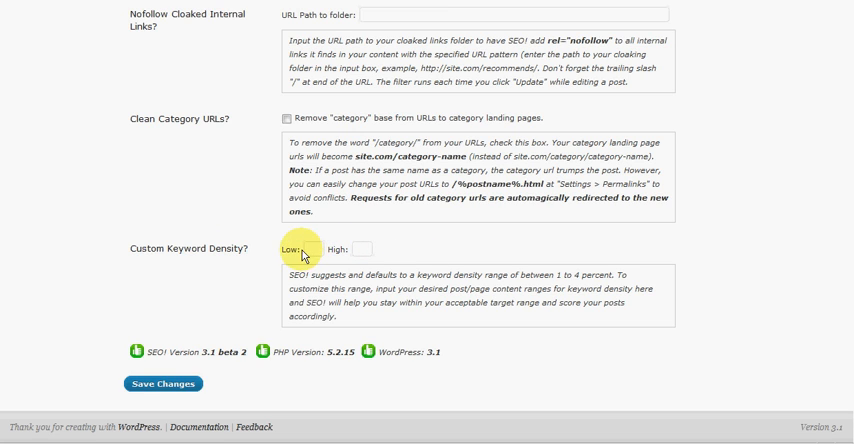
mouse_move(410, 298)
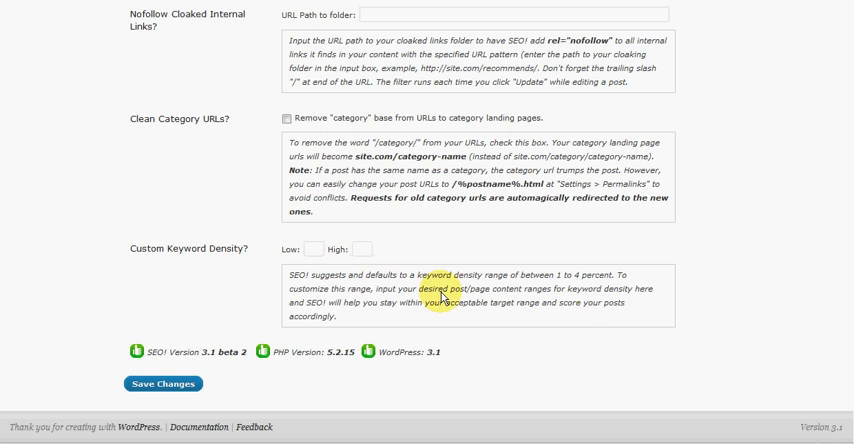
scroll("up", 3)
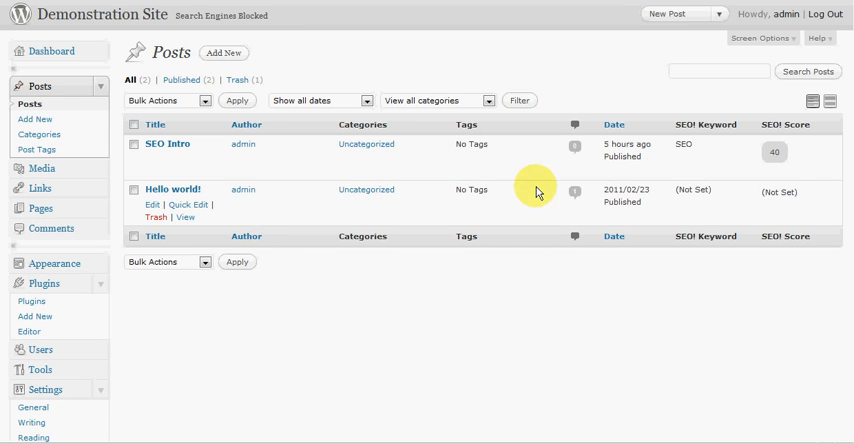
mouse_move(375, 172)
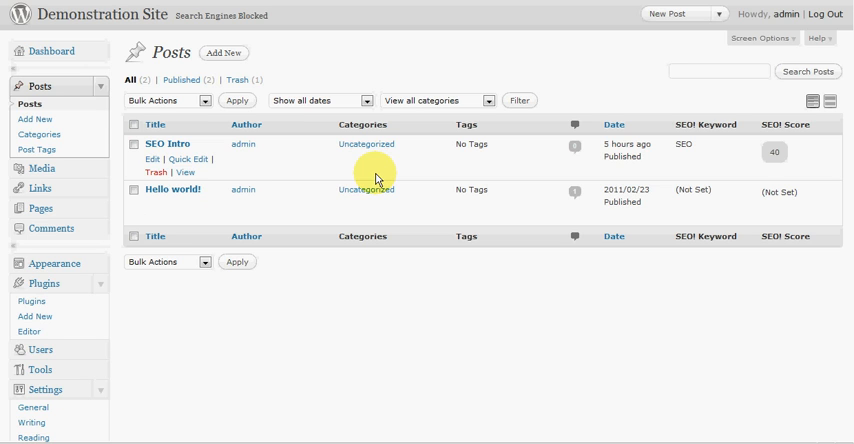
mouse_move(695, 131)
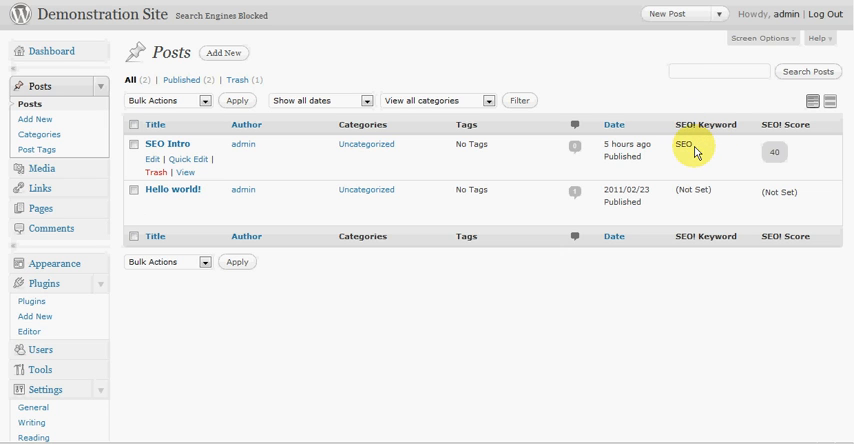
mouse_move(786, 135)
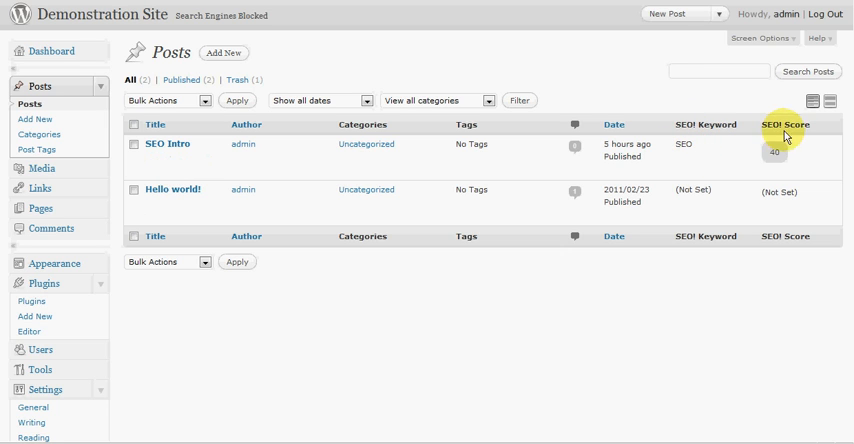
mouse_move(658, 165)
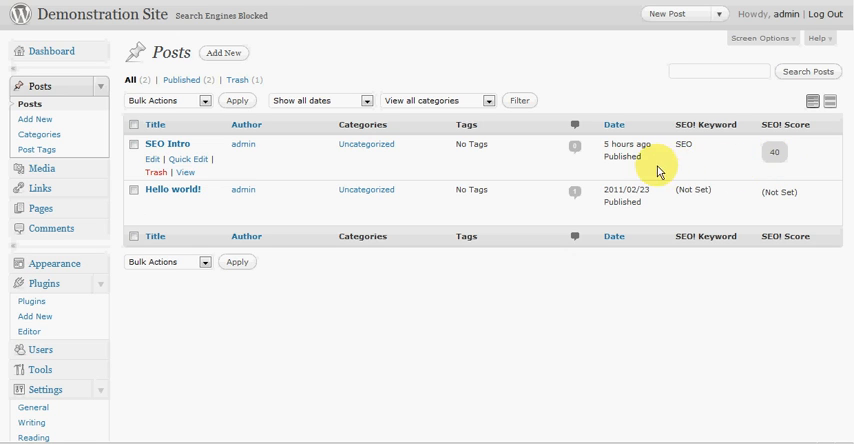
mouse_move(683, 130)
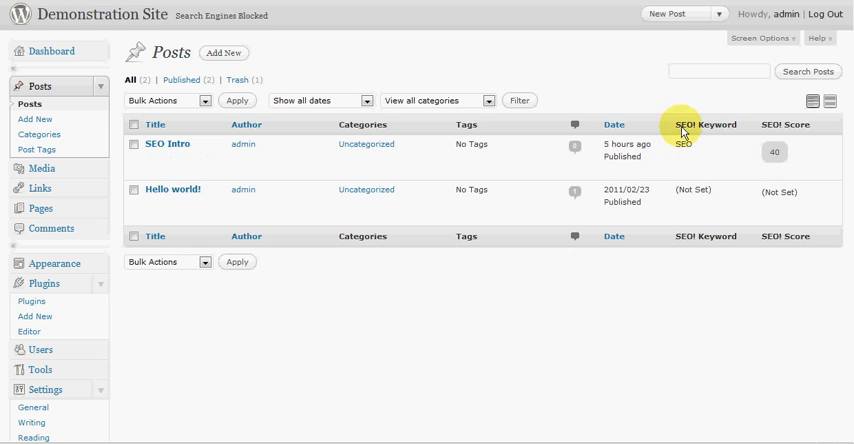
mouse_move(733, 133)
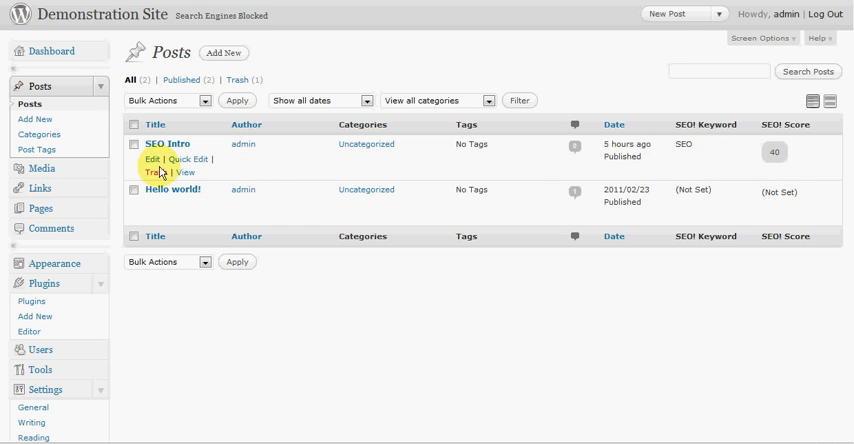
mouse_move(427, 303)
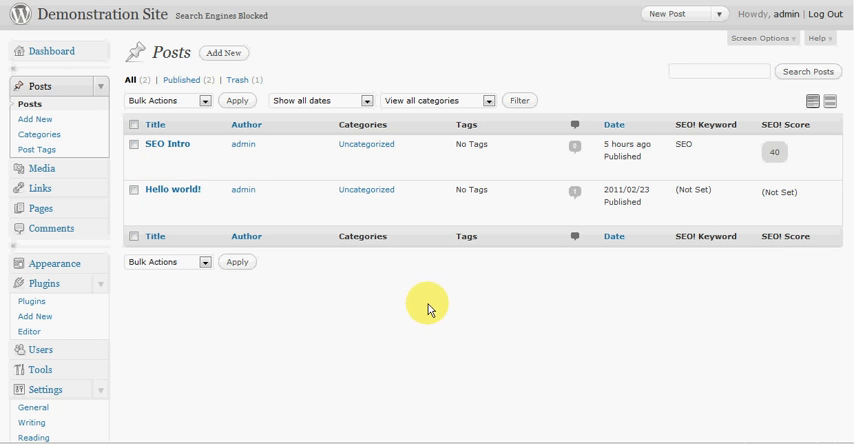
mouse_move(273, 277)
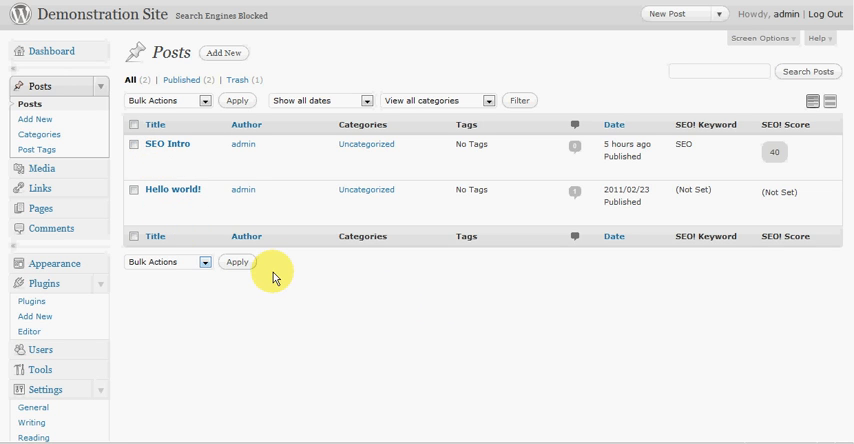
mouse_move(291, 310)
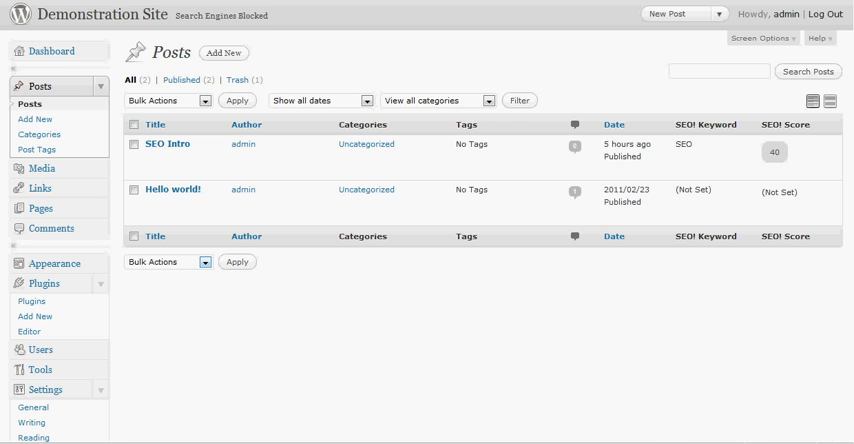
Edit SEO Intro to see ClickBump SEO! suggestions for headings, bold keyword and alt text
left_click(168, 144)
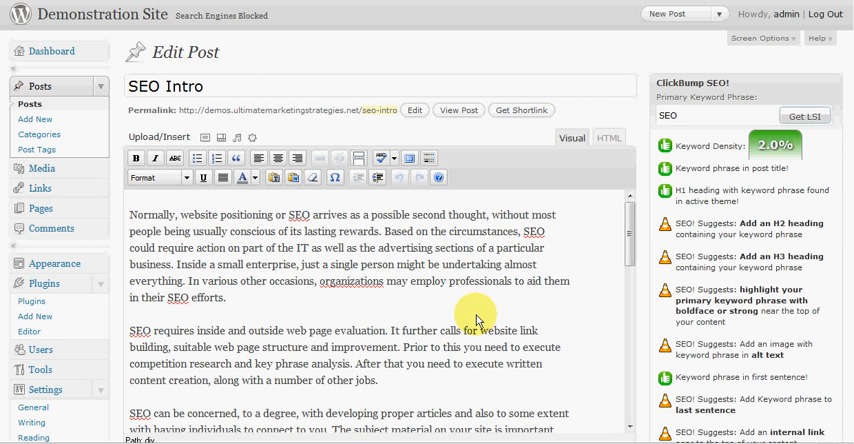
mouse_move(521, 338)
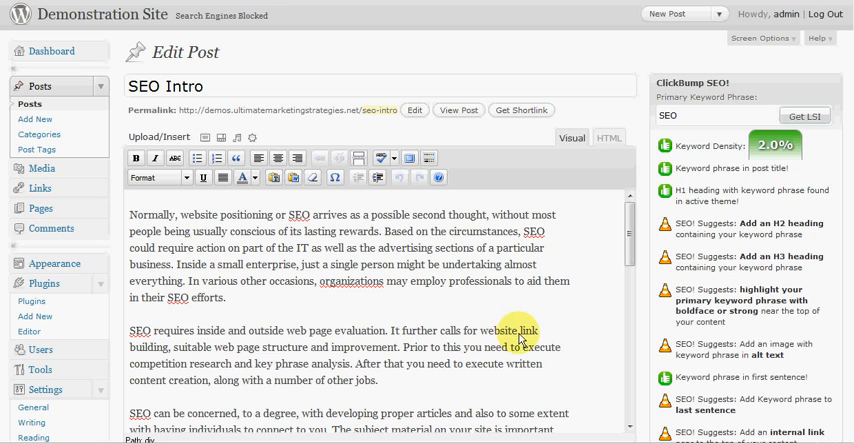
mouse_move(295, 255)
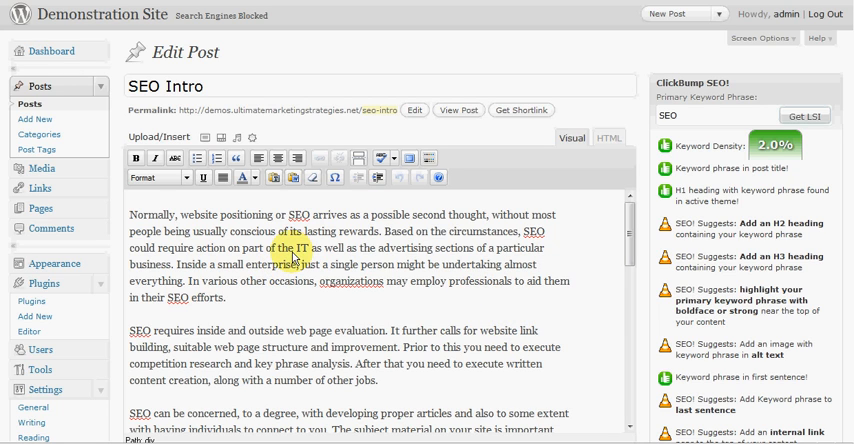
mouse_move(585, 174)
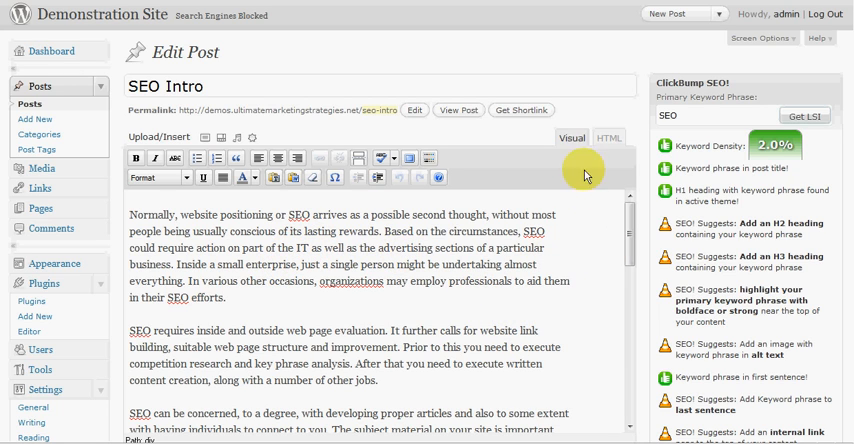
mouse_move(688, 147)
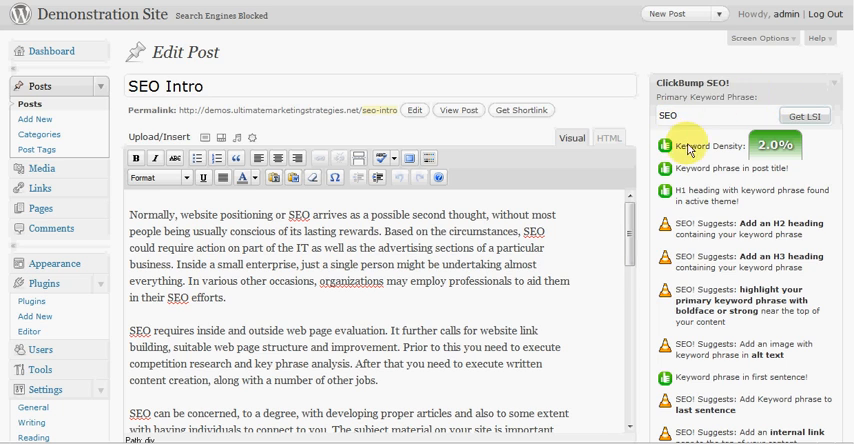
mouse_move(655, 303)
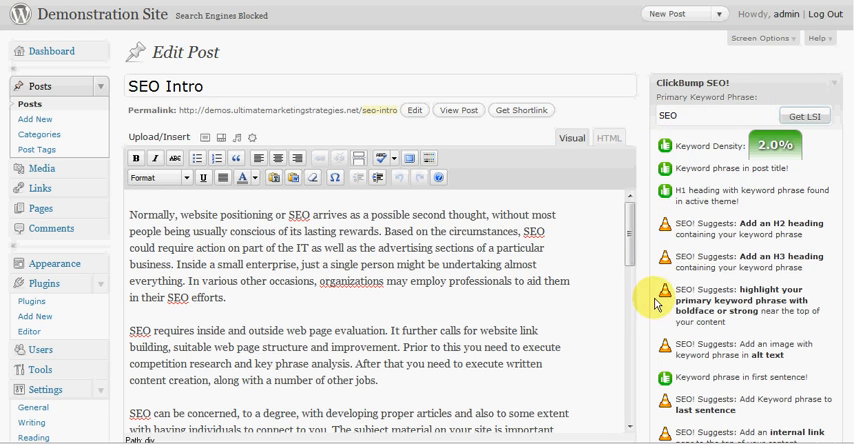
mouse_move(680, 228)
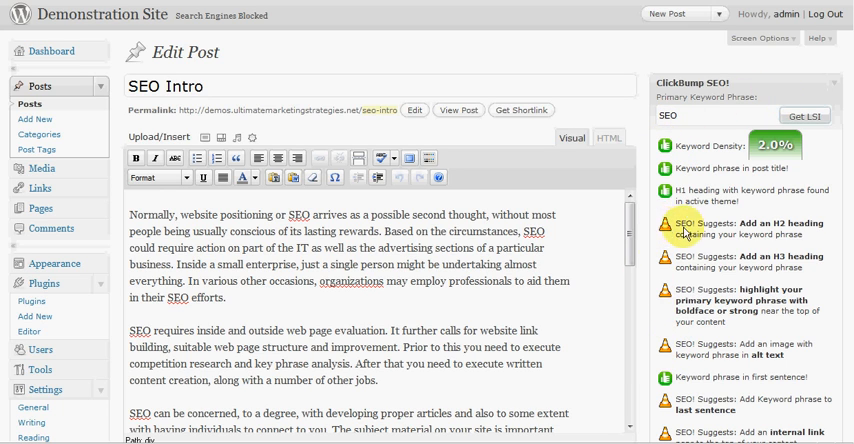
mouse_move(720, 241)
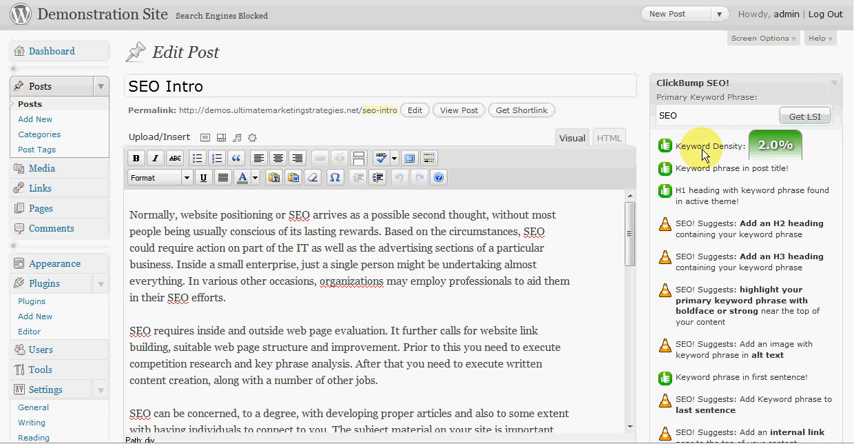
mouse_move(701, 181)
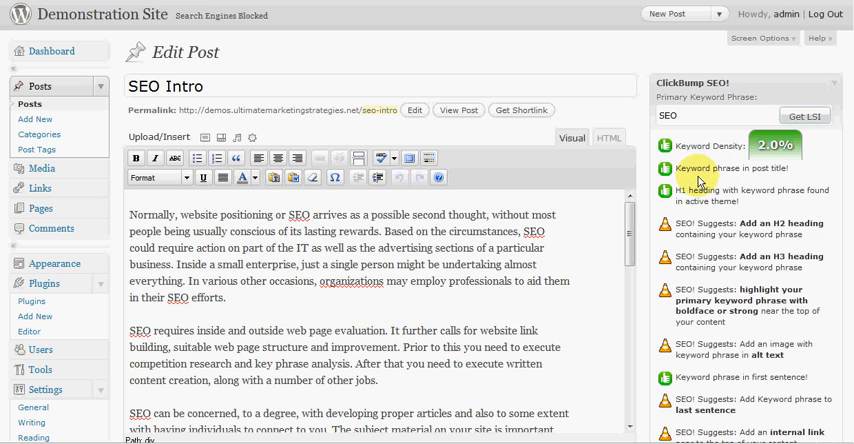
mouse_move(712, 152)
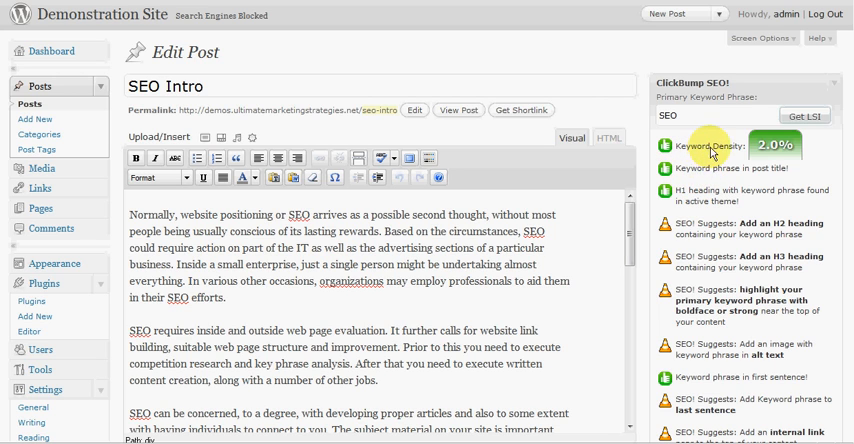
mouse_move(668, 204)
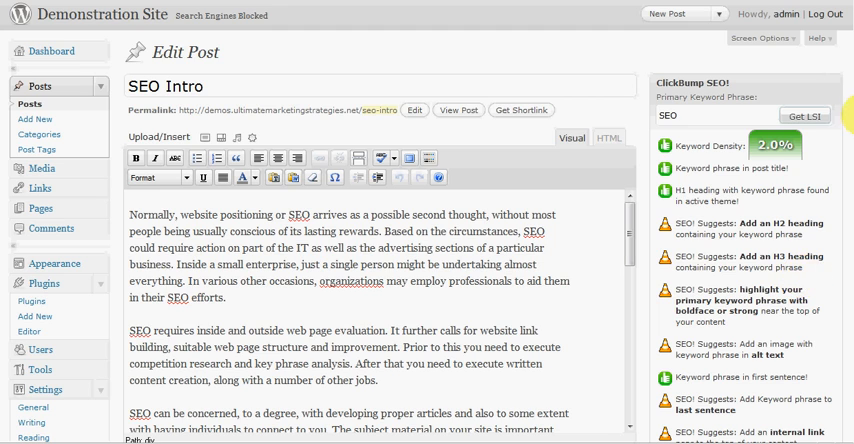
scroll("down", 3)
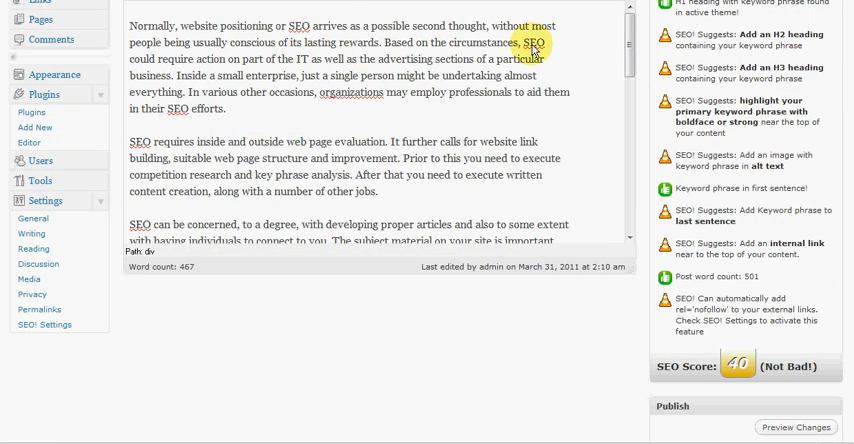
mouse_move(512, 90)
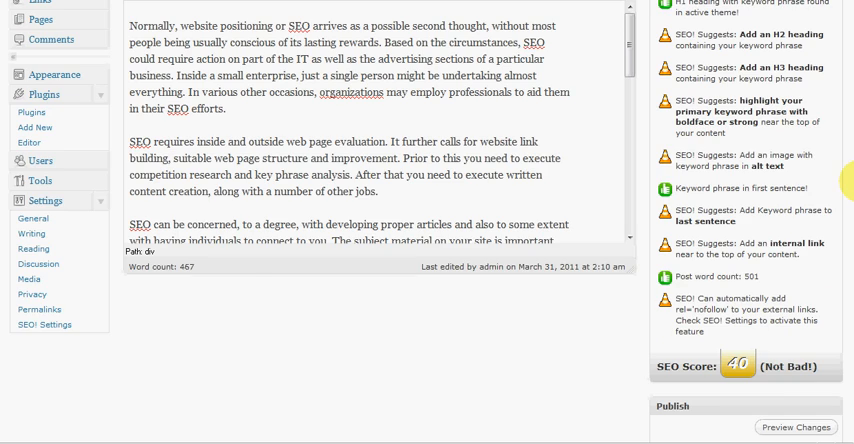
scroll("up", 3)
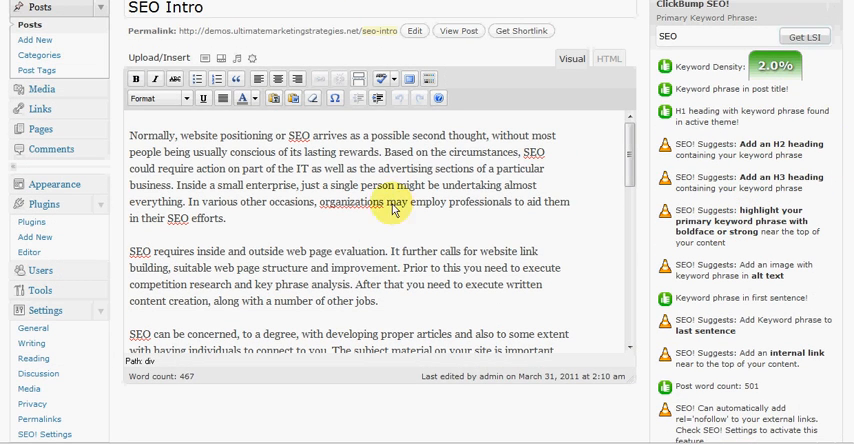
mouse_move(553, 181)
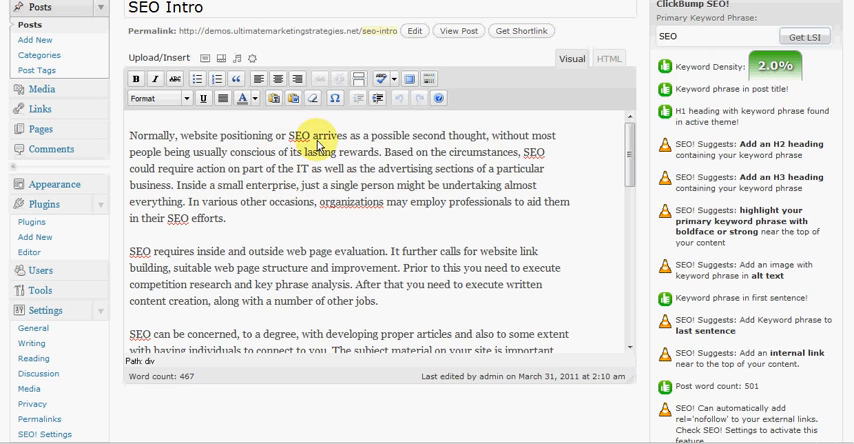
mouse_move(232, 229)
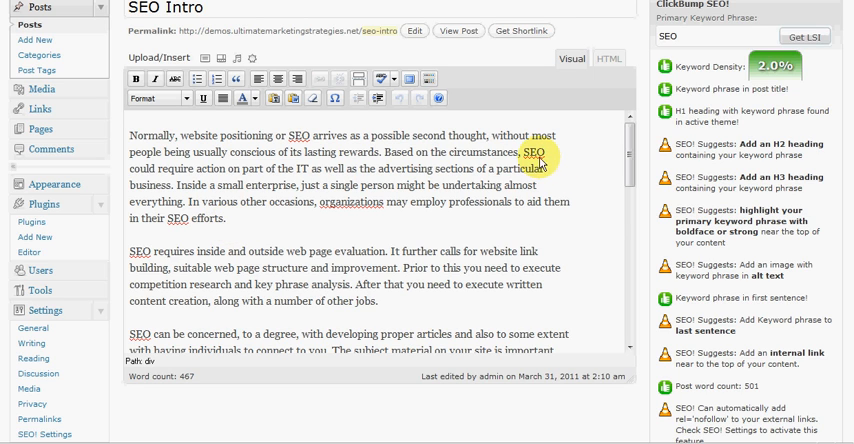
mouse_move(230, 218)
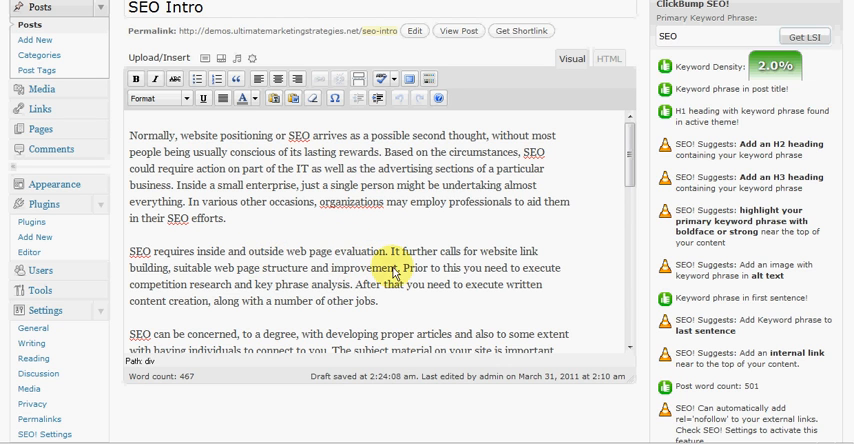
scroll("down", 3)
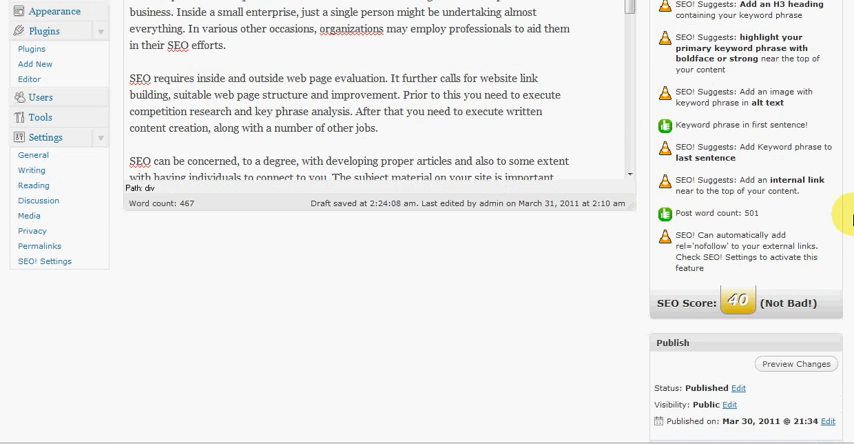
scroll("up", 3)
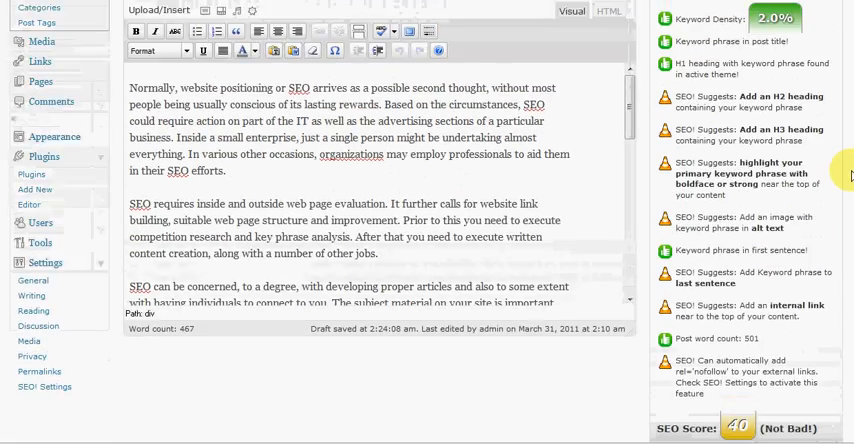
scroll("down", 3)
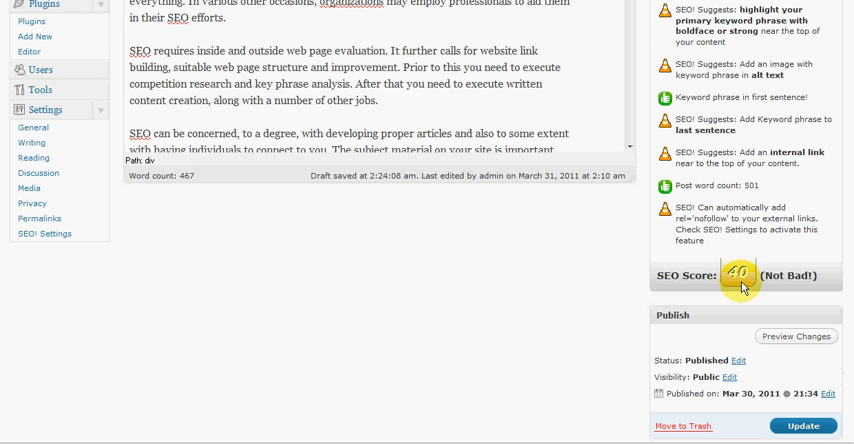
mouse_move(712, 195)
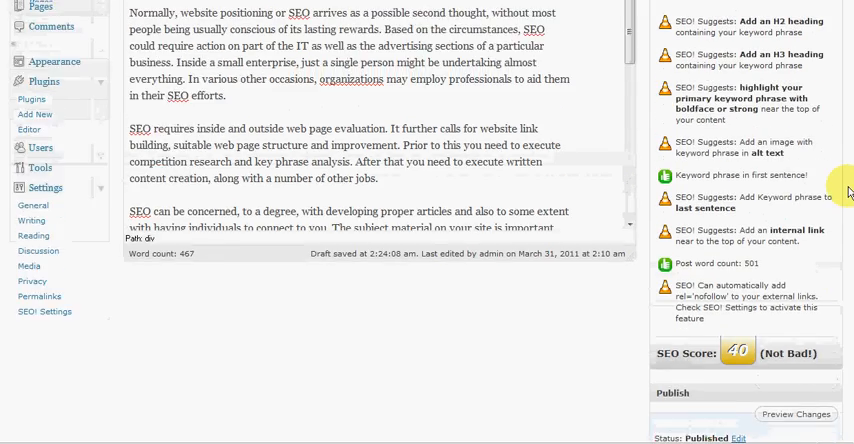
scroll("up", 3)
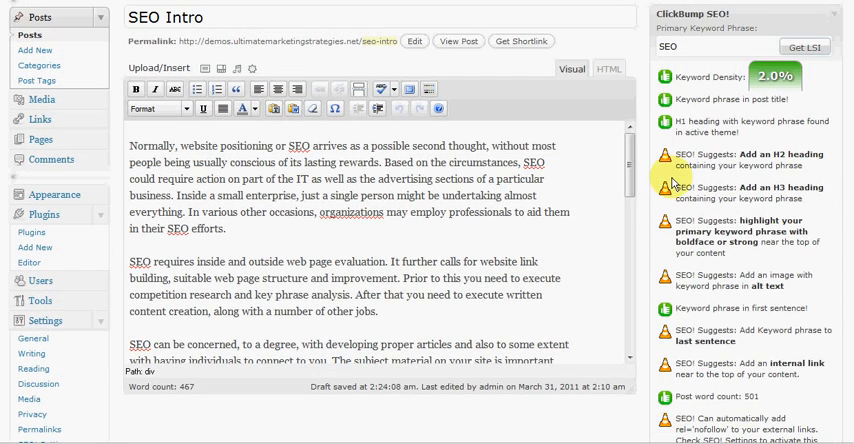
mouse_move(785, 235)
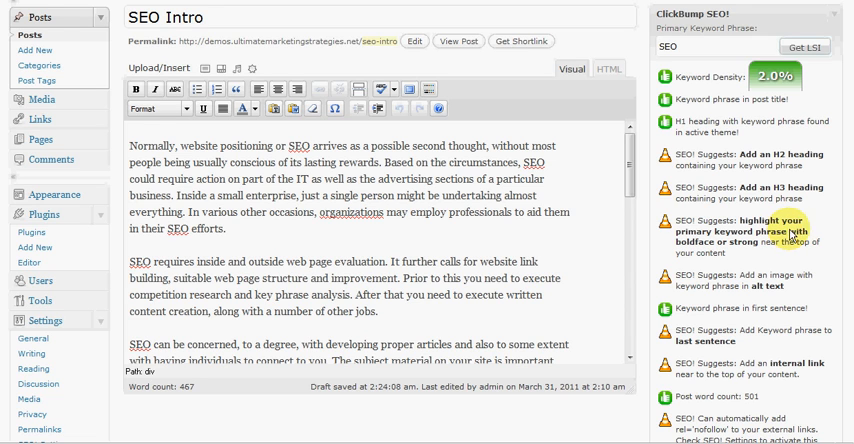
scroll("down", 3)
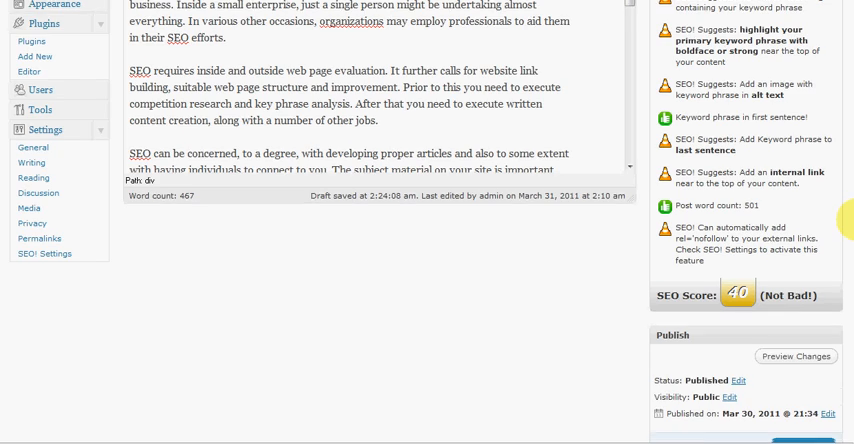
scroll("down", 3)
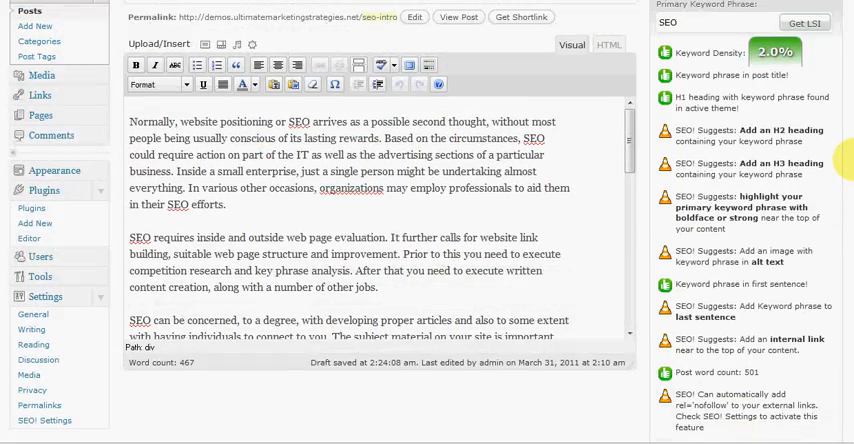
scroll("up", 3)
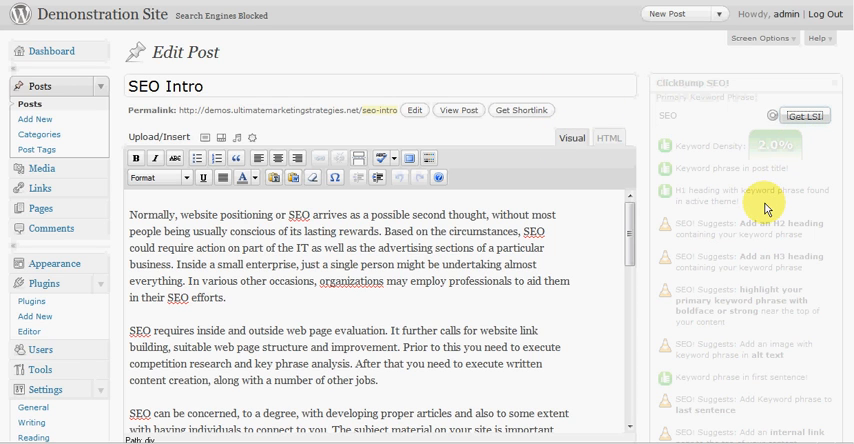
mouse_move(670, 205)
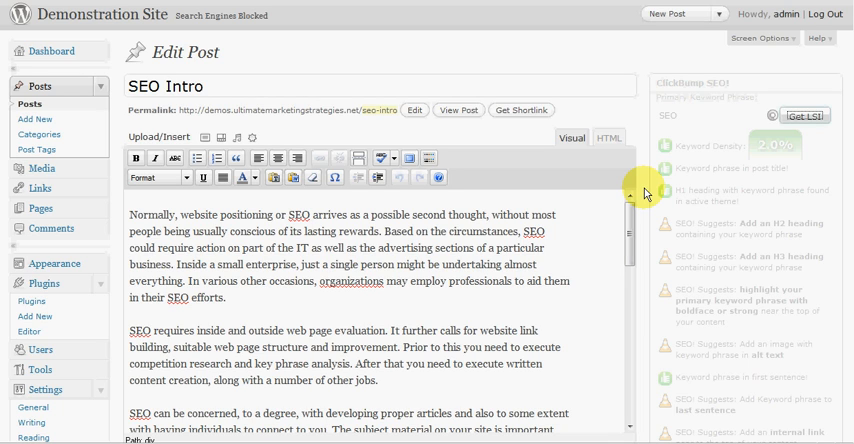
mouse_move(645, 190)
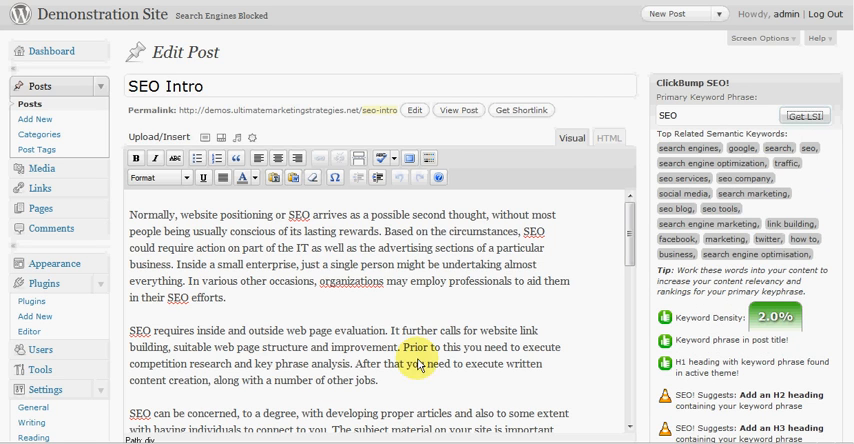
mouse_move(735, 189)
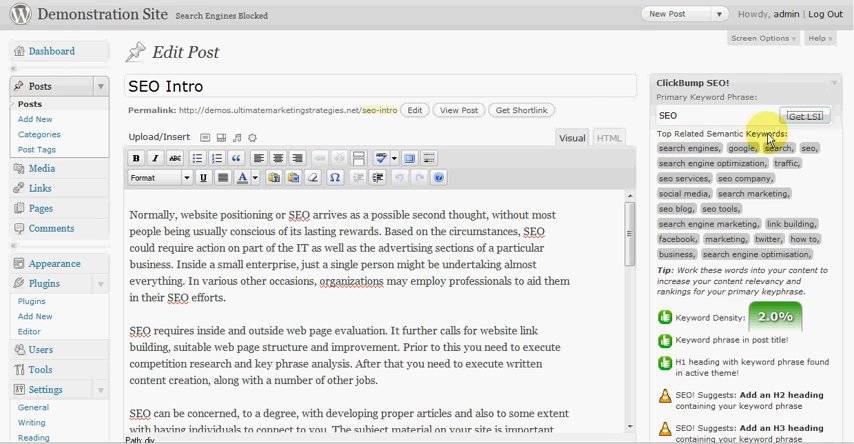
mouse_move(710, 160)
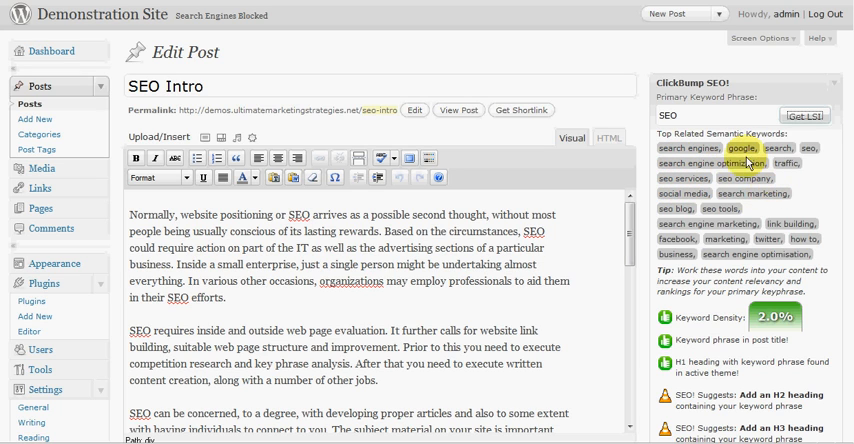
mouse_move(640, 268)
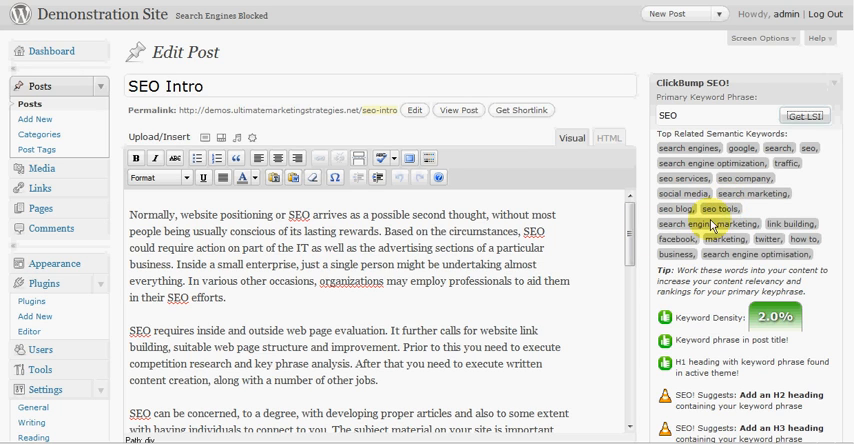
mouse_move(369, 292)
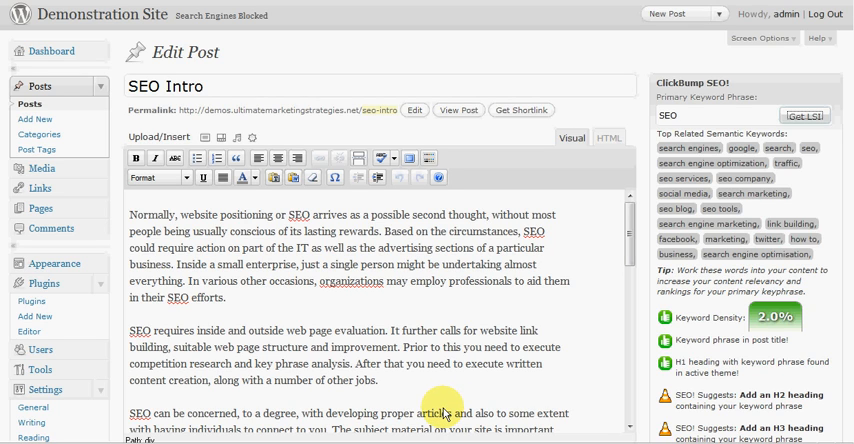
mouse_move(588, 259)
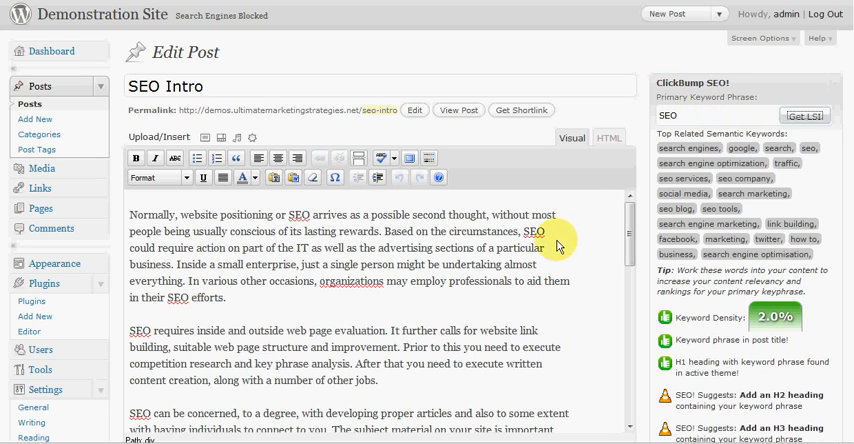
mouse_move(293, 258)
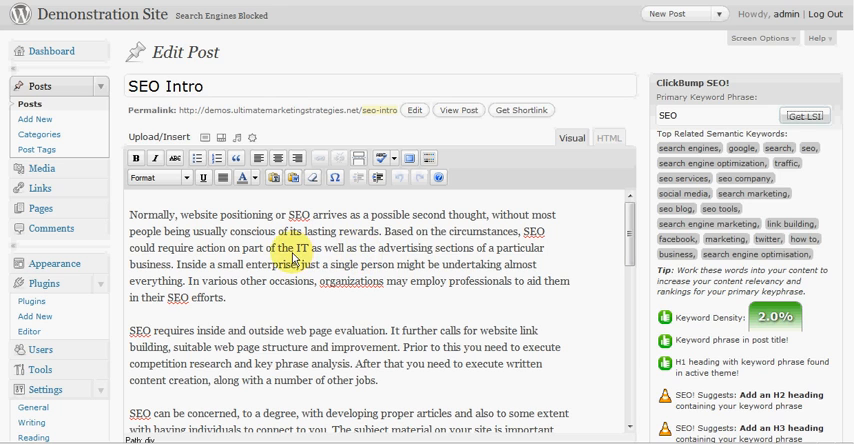
mouse_move(258, 278)
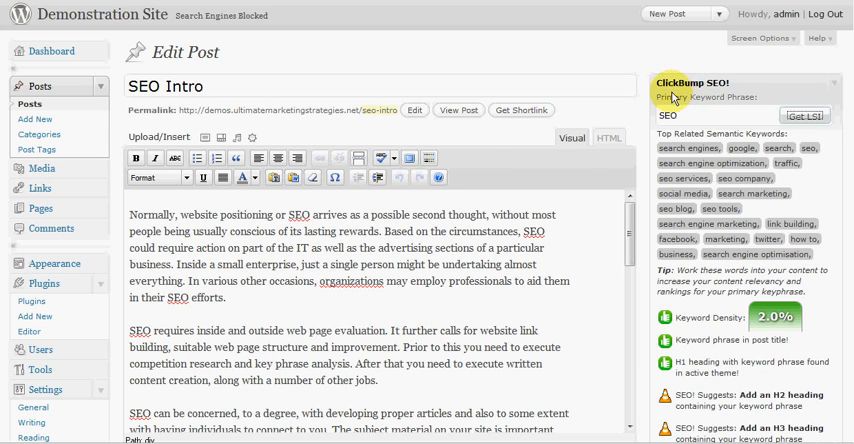
mouse_move(591, 292)
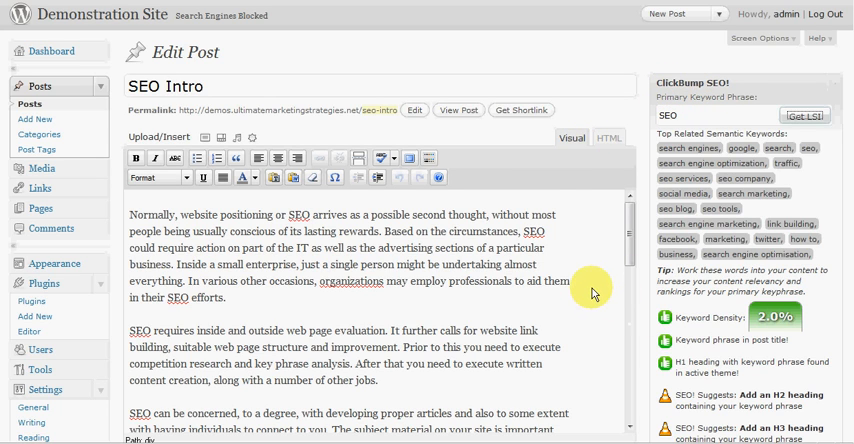
mouse_move(548, 285)
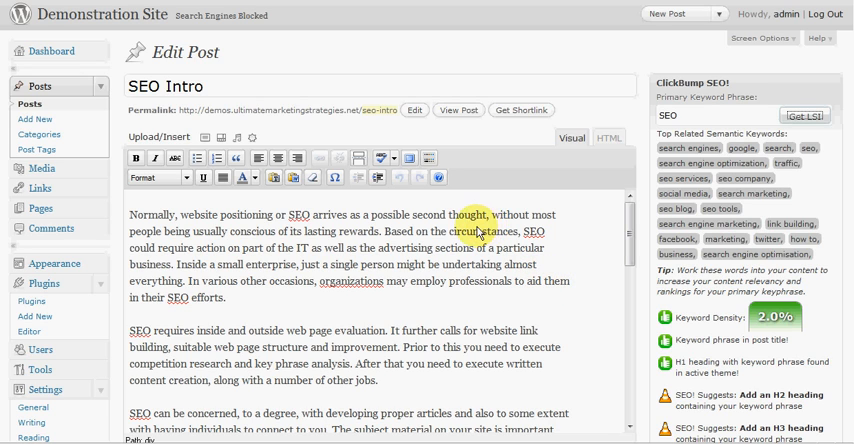
mouse_move(610, 270)
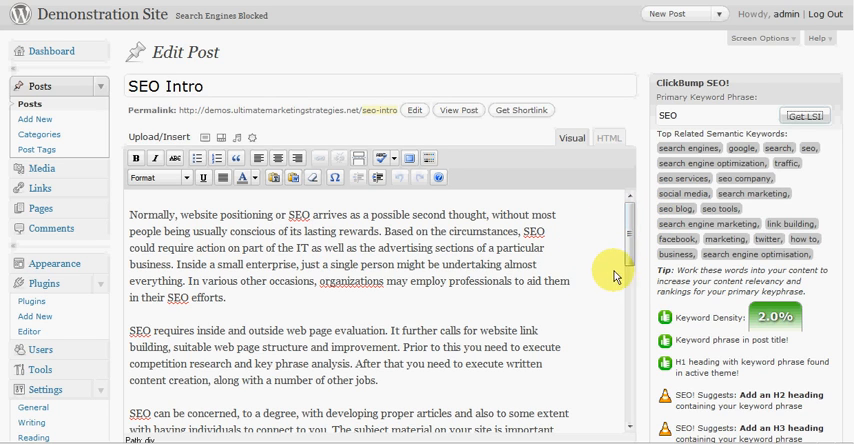
mouse_move(207, 63)
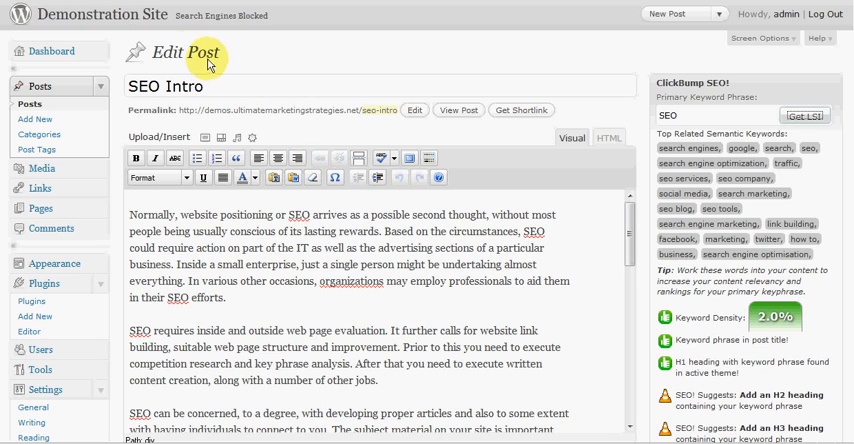